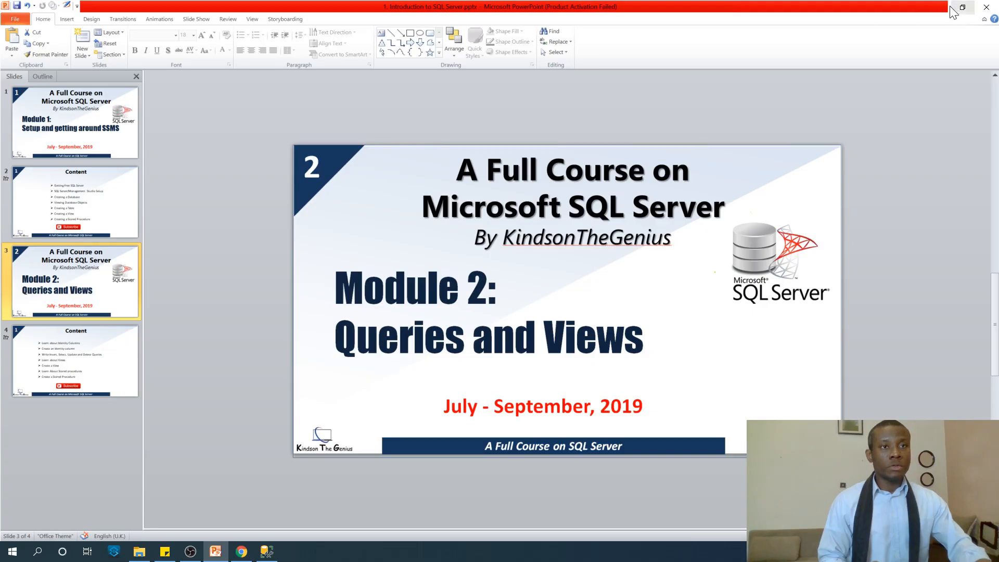
Step: Minimize PowerPoint, restore it from the taskbar, then hide it to reveal SSMS
{"action": "left_click", "coordinate": [266, 550]}
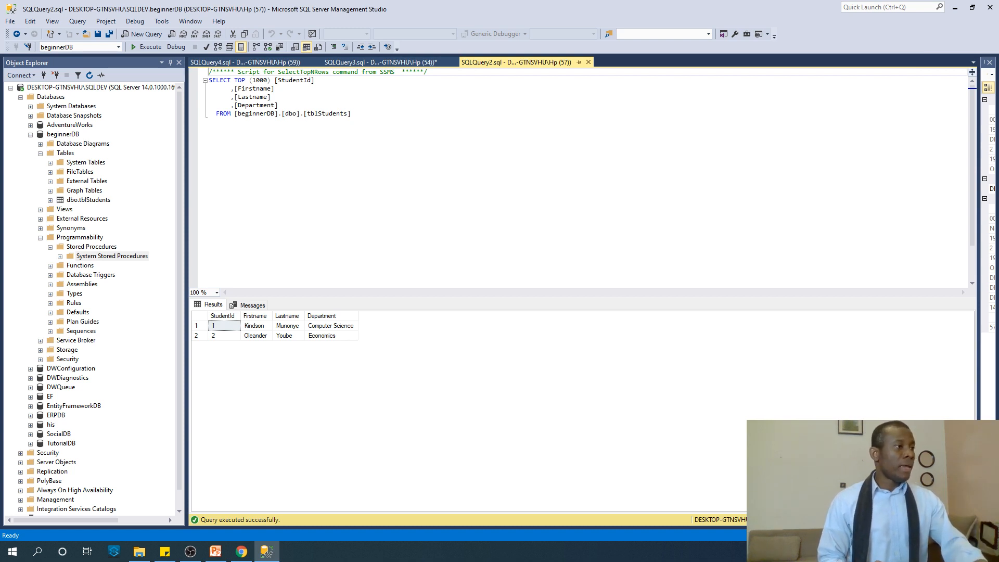
{"action": "left_click", "coordinate": [217, 551]}
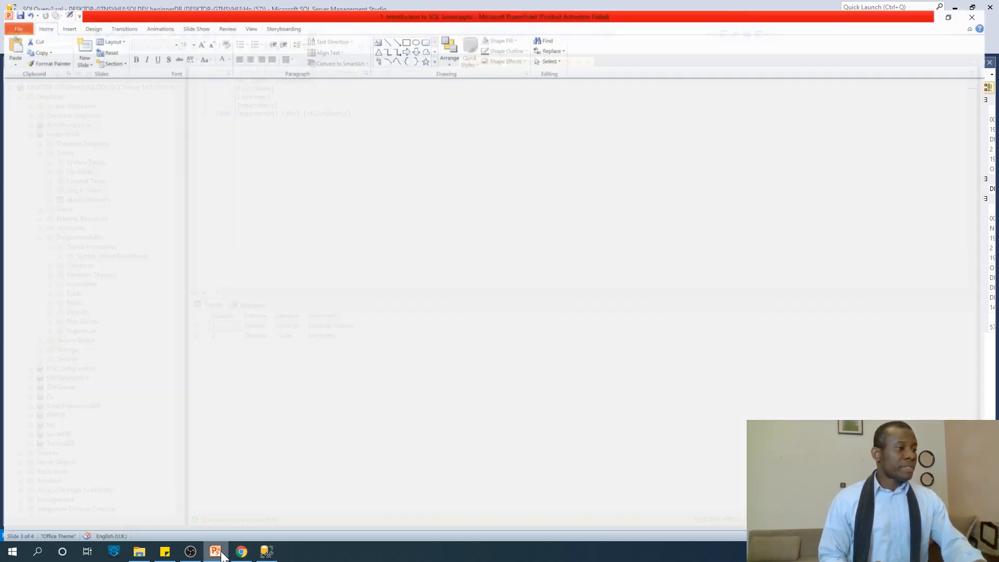
{"action": "left_click", "coordinate": [216, 552]}
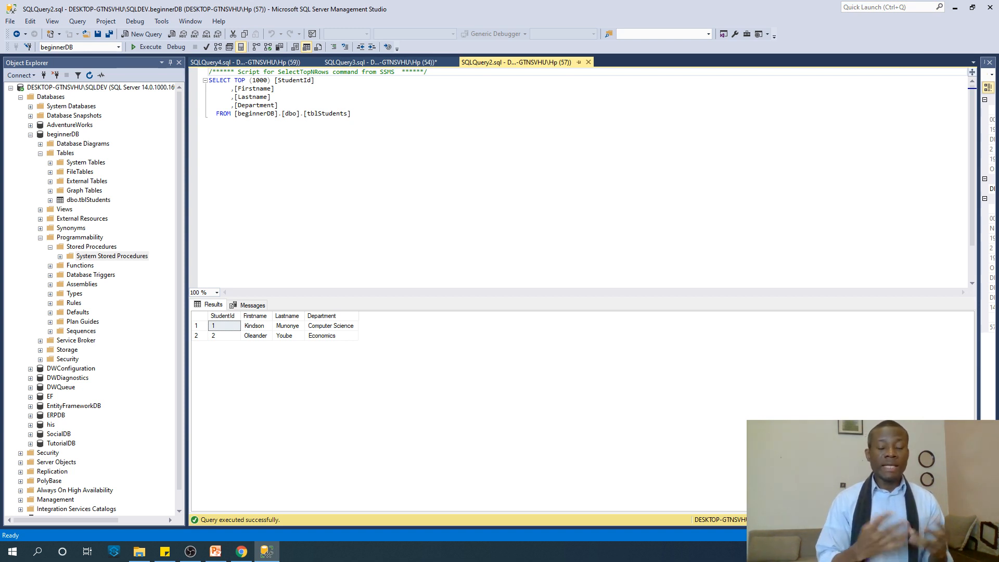
{"action": "mouse_move", "coordinate": [194, 216]}
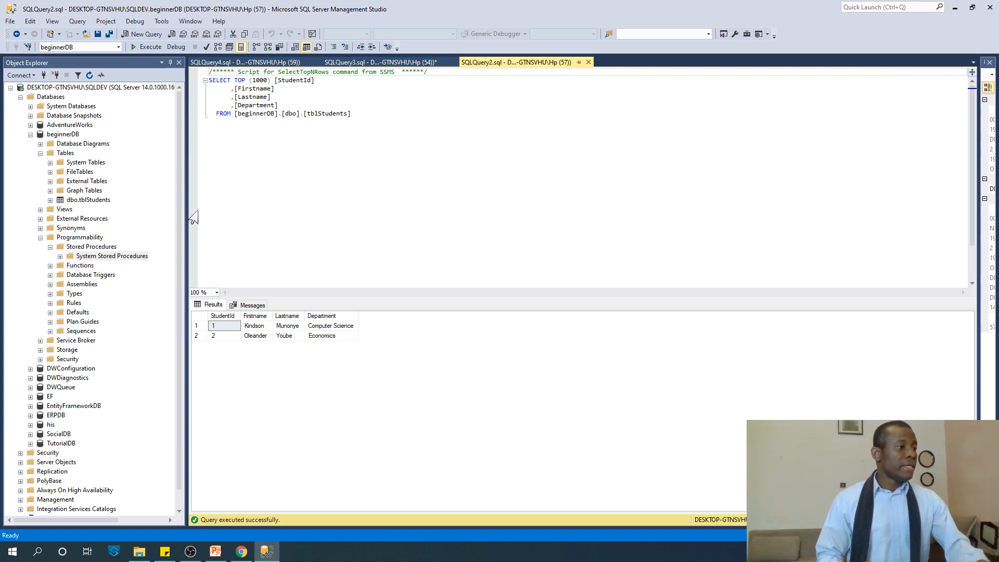
{"action": "mouse_move", "coordinate": [79, 204]}
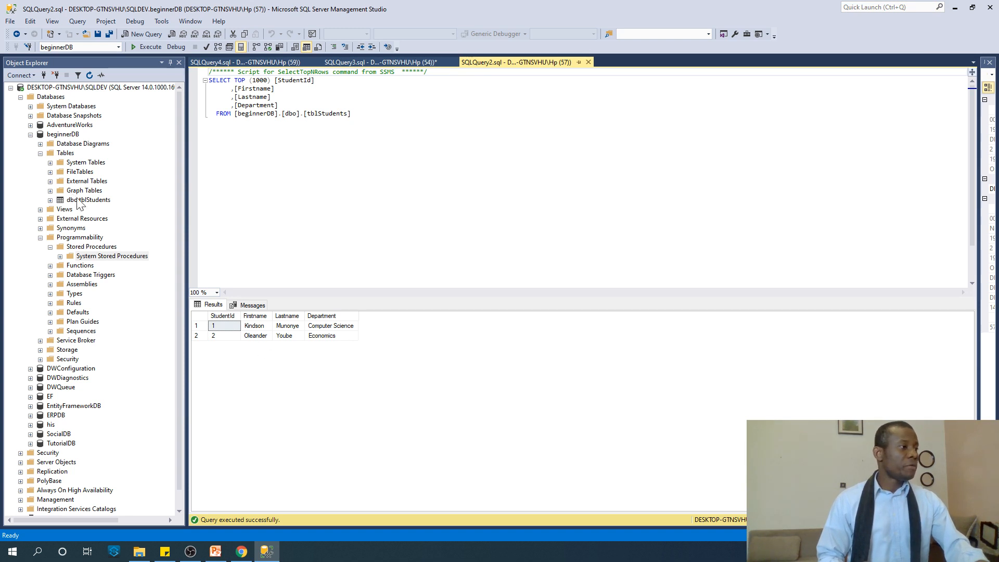
Step: In the tblStudents designer, set StudentId's (Is Identity) to Yes with seed 1, increment 1
{"action": "right_click", "coordinate": [88, 200]}
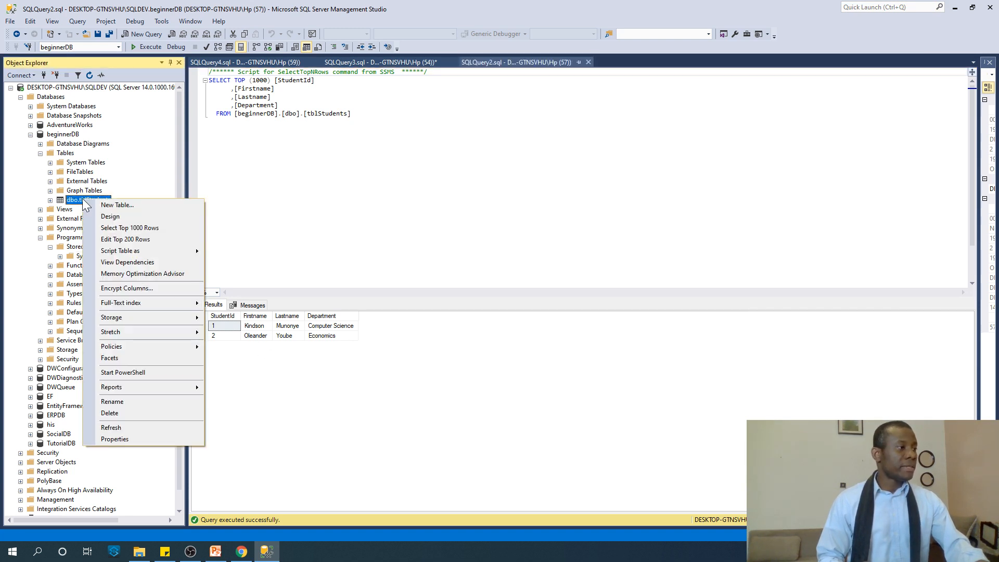
{"action": "left_click", "coordinate": [109, 216]}
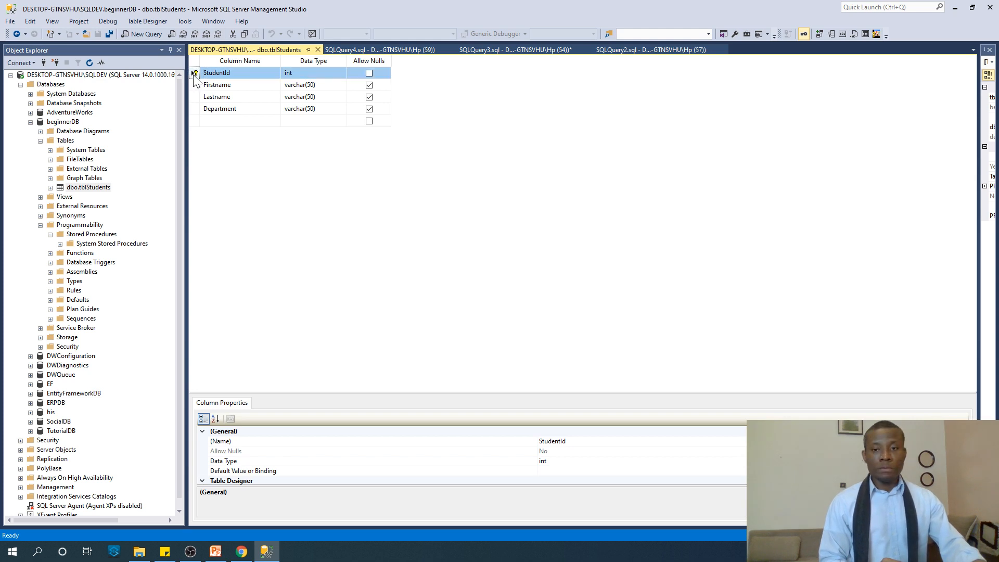
{"action": "mouse_move", "coordinate": [400, 391]}
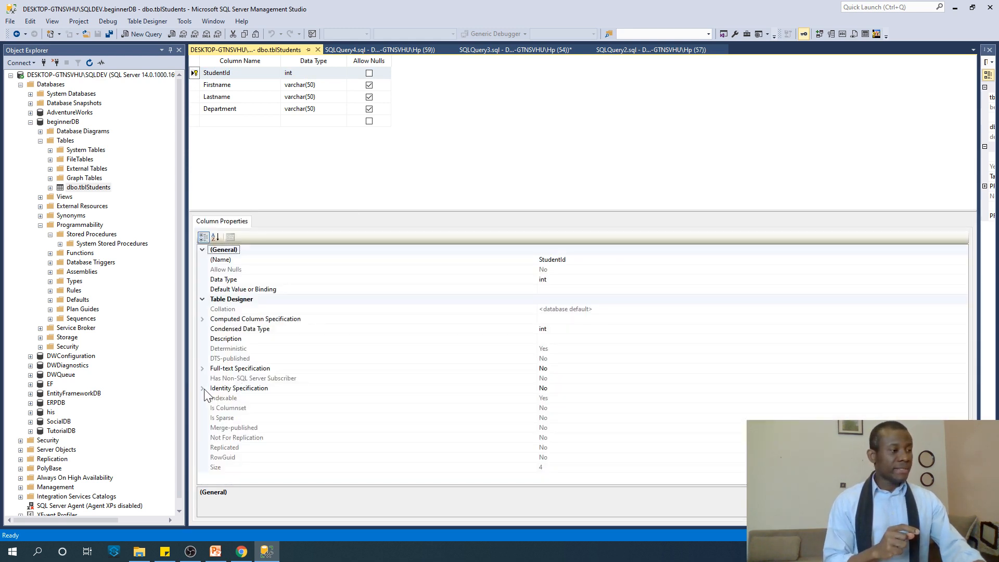
{"action": "left_click", "coordinate": [202, 388]}
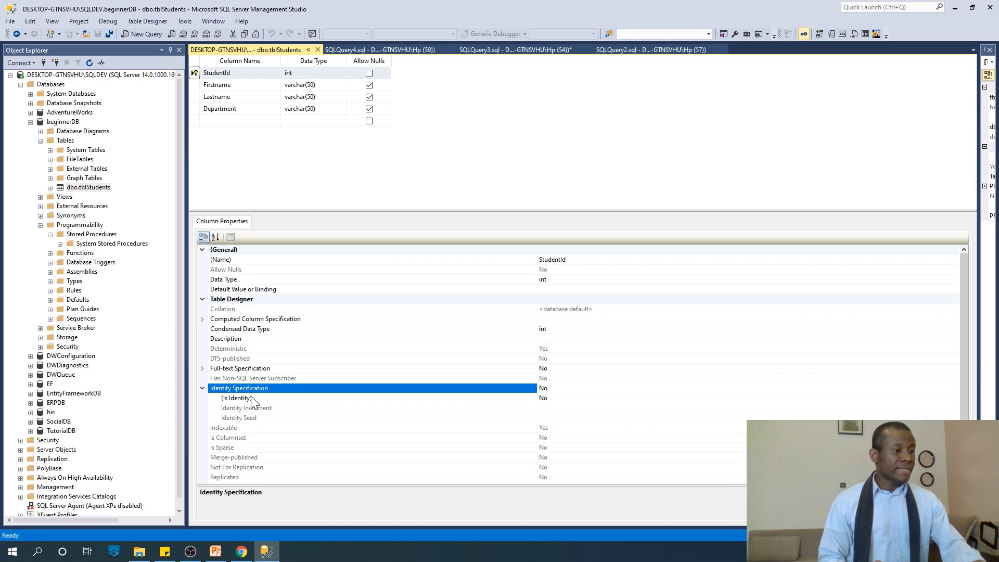
{"action": "left_click", "coordinate": [236, 398]}
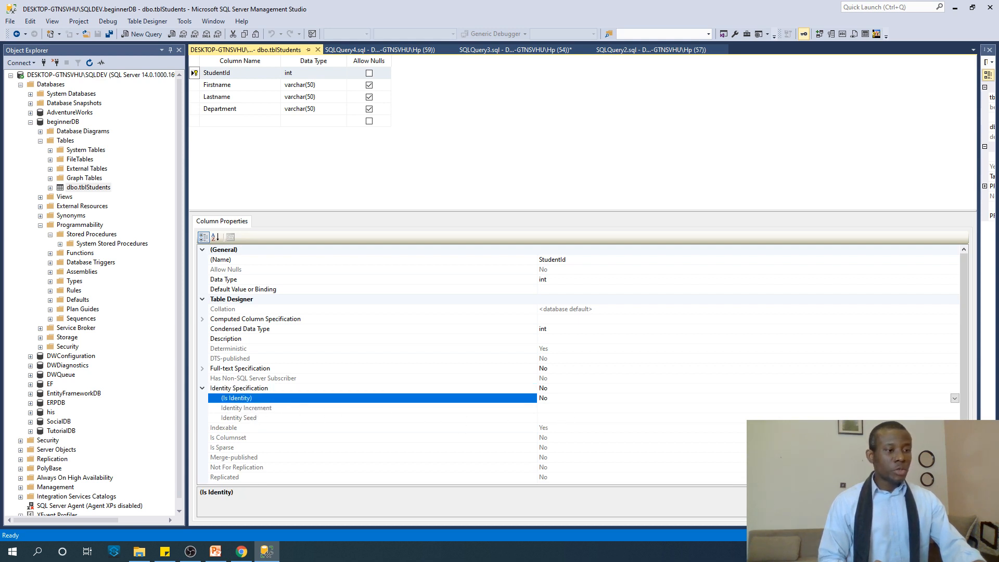
{"action": "left_click", "coordinate": [541, 398]}
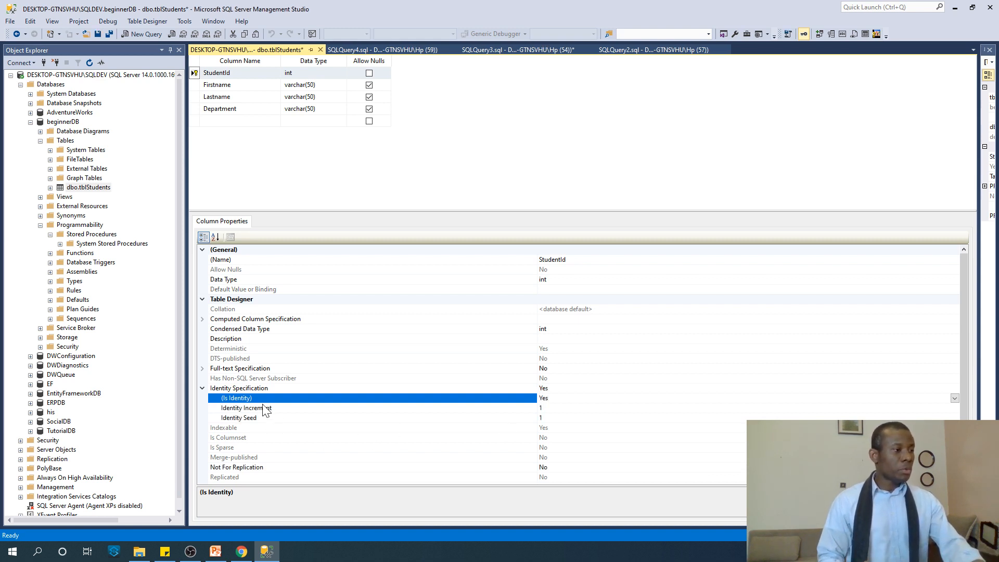
{"action": "mouse_move", "coordinate": [552, 409]}
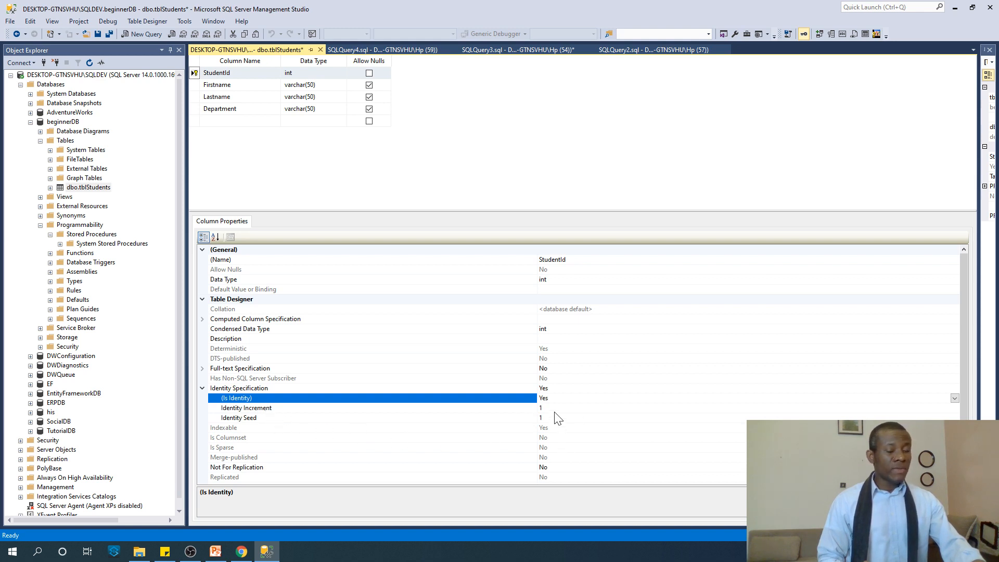
{"action": "mouse_move", "coordinate": [555, 429]}
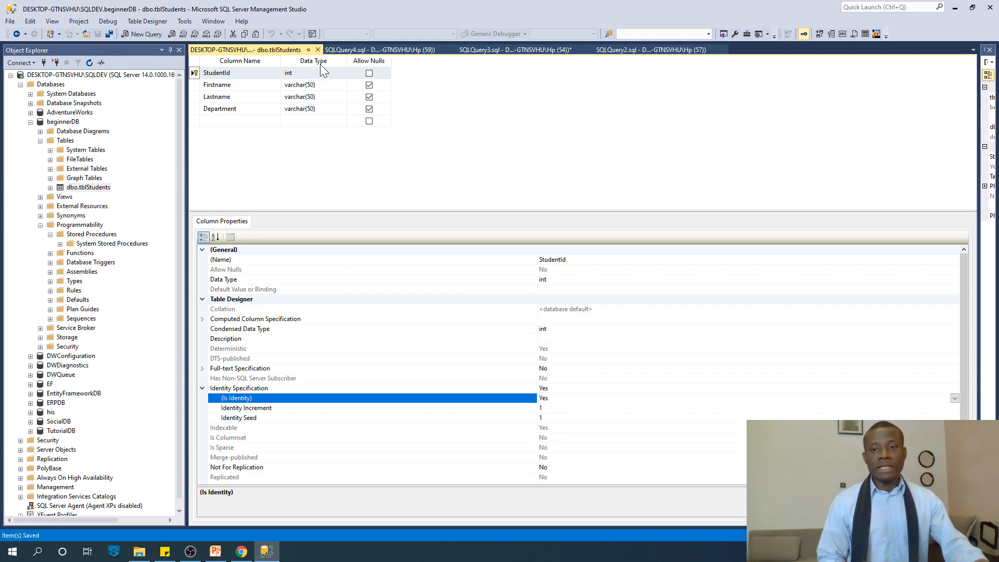
{"action": "mouse_move", "coordinate": [318, 50]}
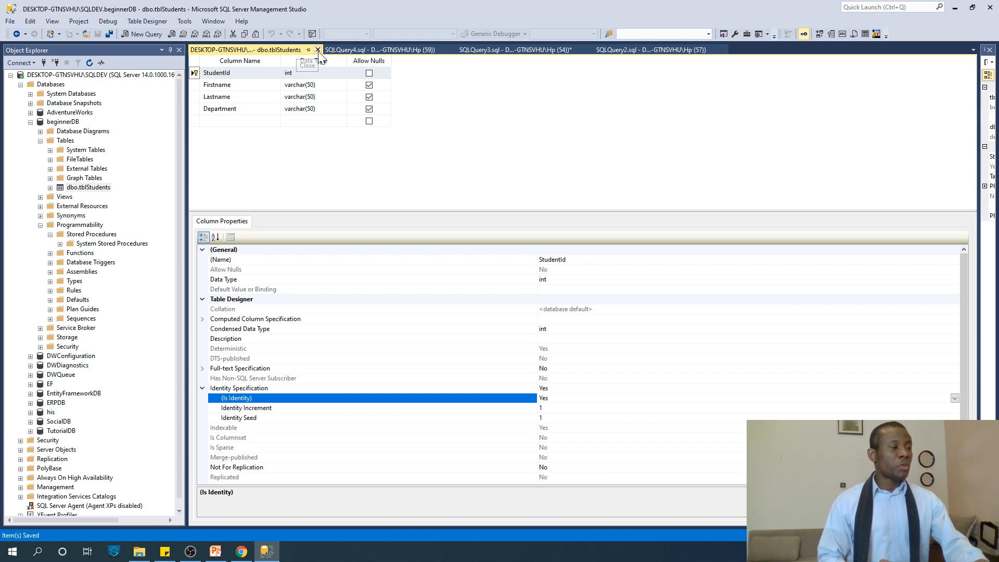
{"action": "left_click", "coordinate": [317, 50]}
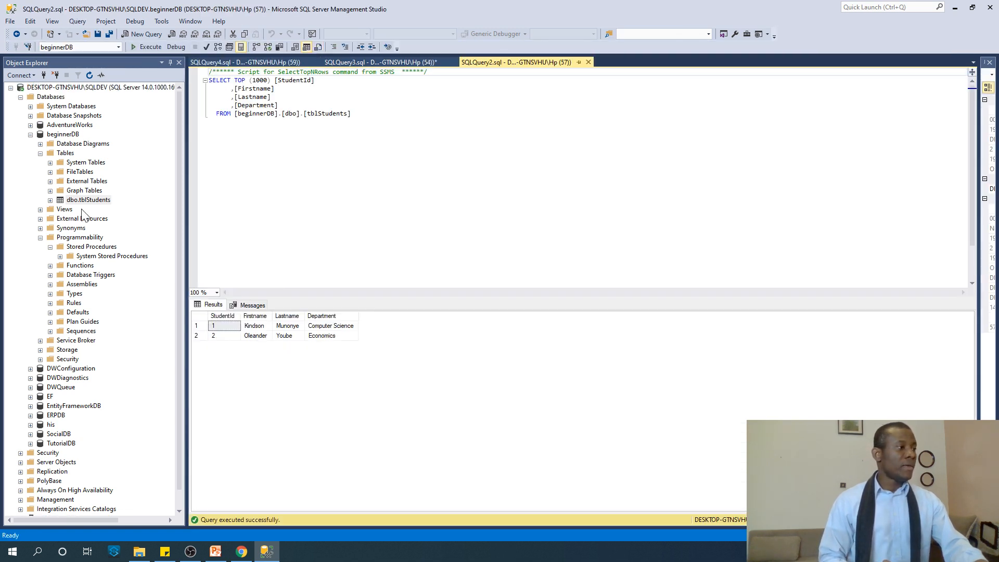
{"action": "right_click", "coordinate": [88, 200]}
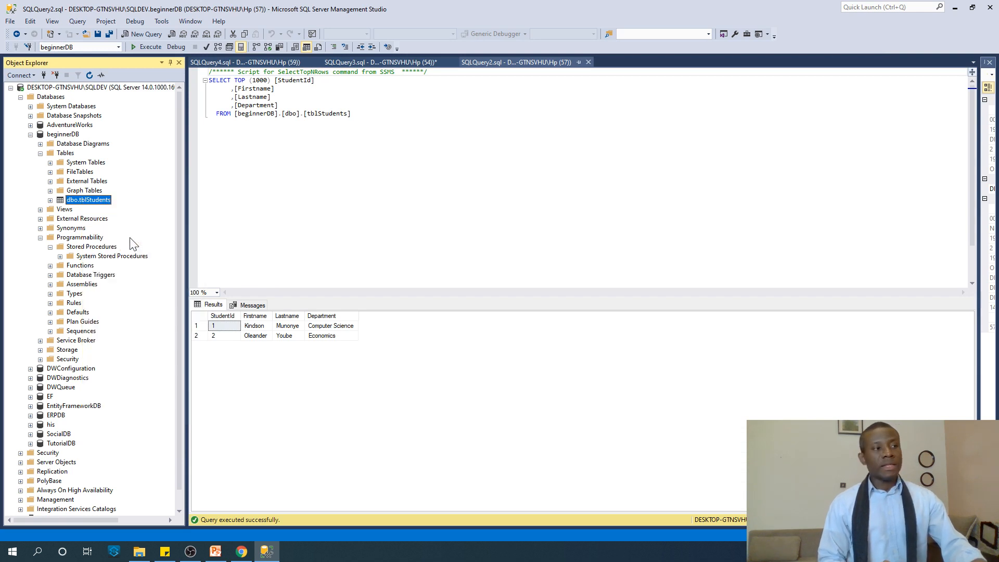
{"action": "double_click", "coordinate": [87, 200]}
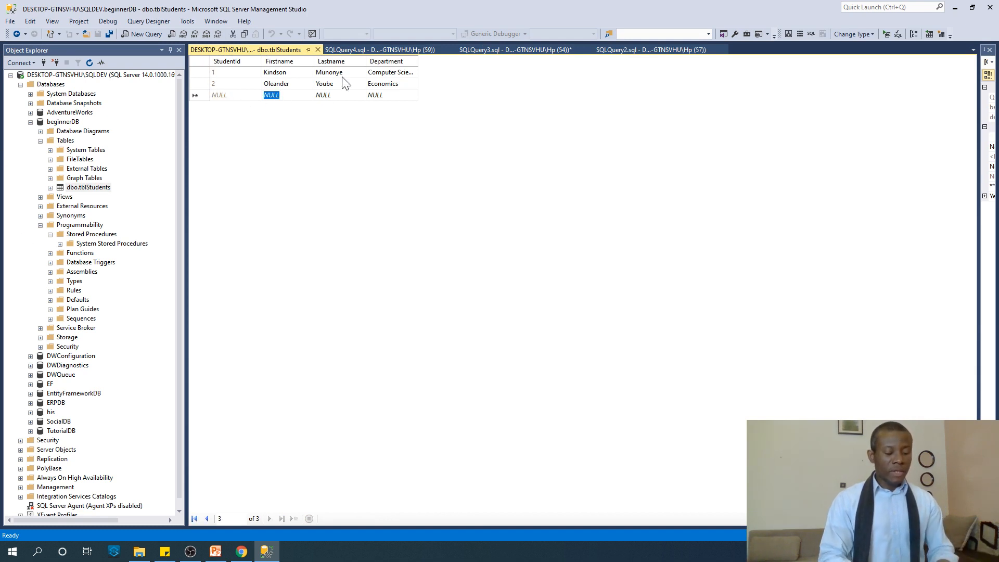
{"action": "type", "text": "Linda"}
{"action": "left_click", "coordinate": [338, 95]}
{"action": "type", "text": "Freda"}
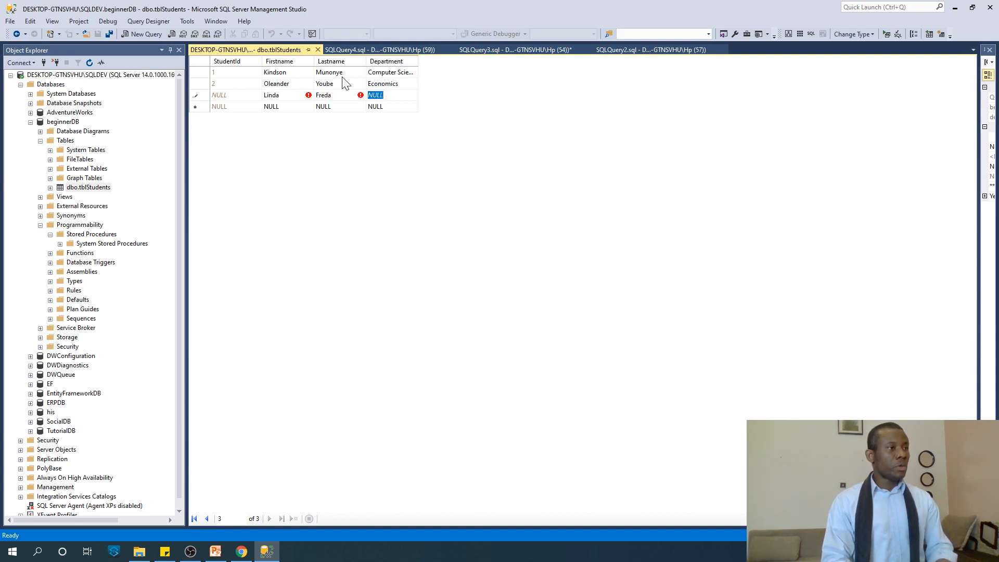
{"action": "type", "text": "Math"}
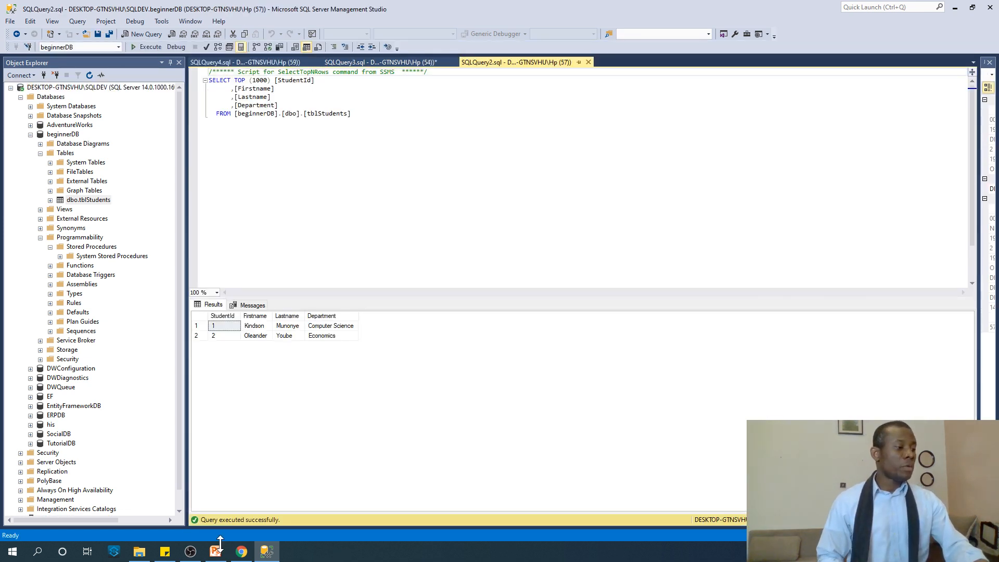
Step: View the PowerPoint Content slide, hide it, and close the SQLQuery2 top-rows tab
{"action": "left_click", "coordinate": [215, 552]}
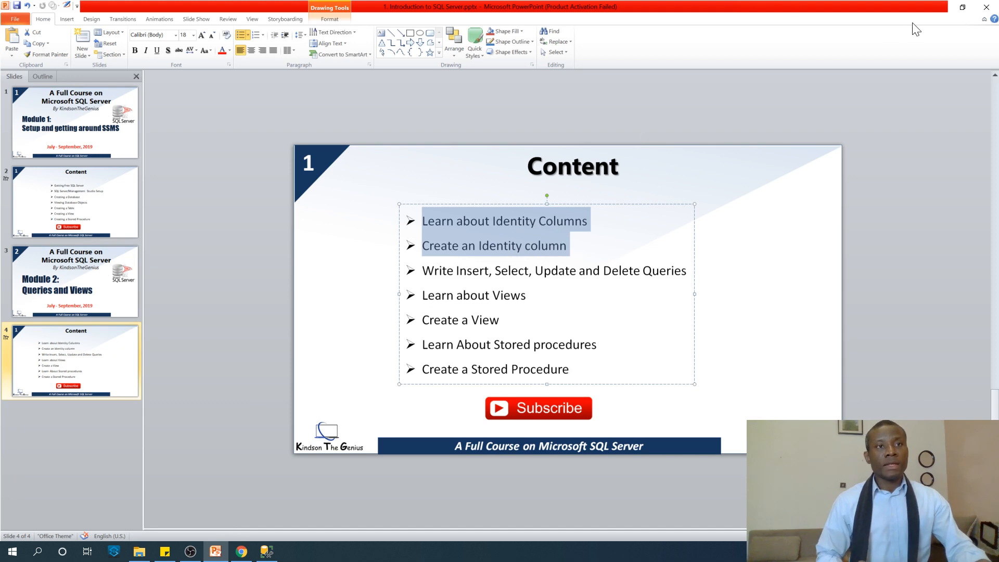
{"action": "left_click", "coordinate": [266, 551]}
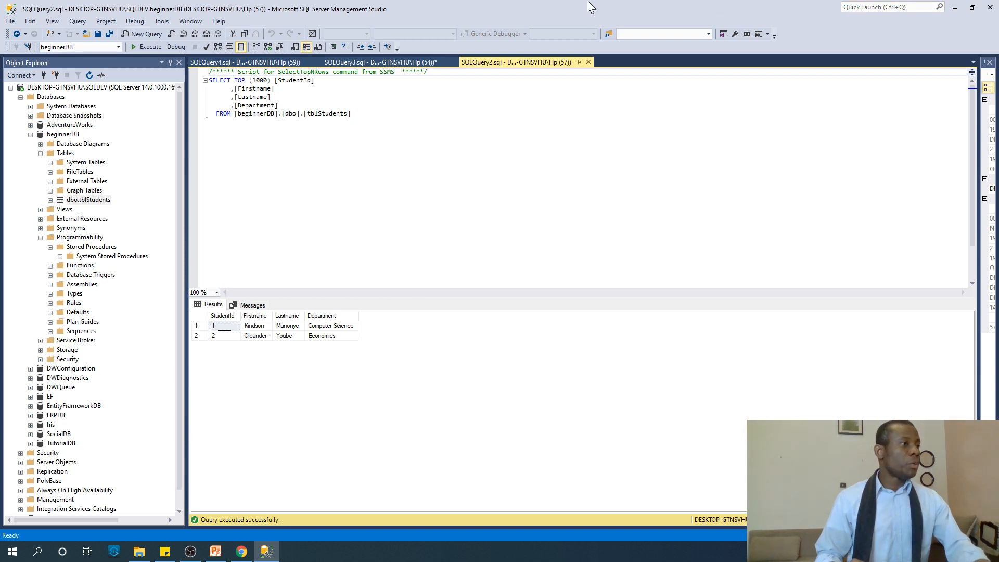
{"action": "left_click", "coordinate": [228, 62]}
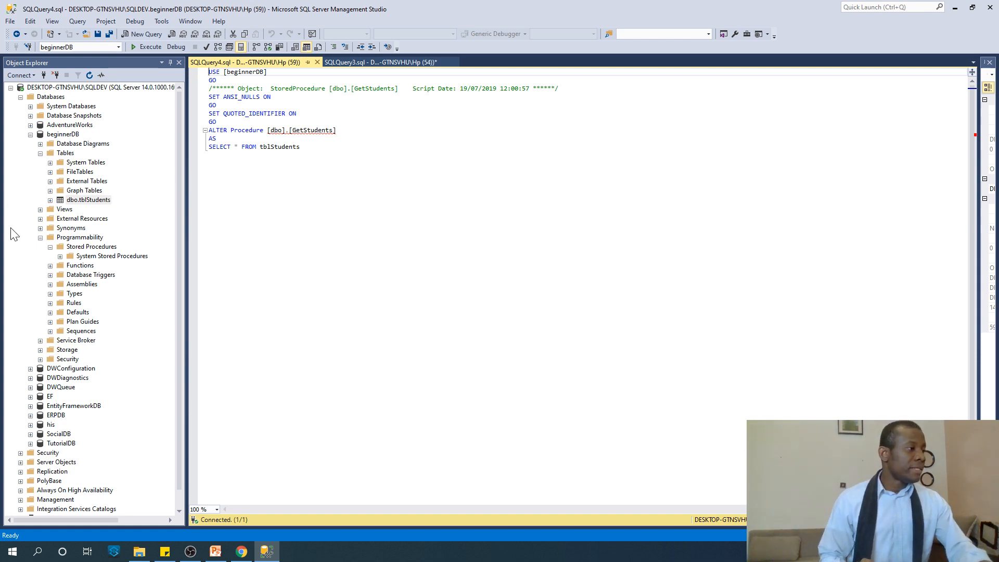
Step: Start a new blank query on the beginnerDB database
{"action": "right_click", "coordinate": [87, 200]}
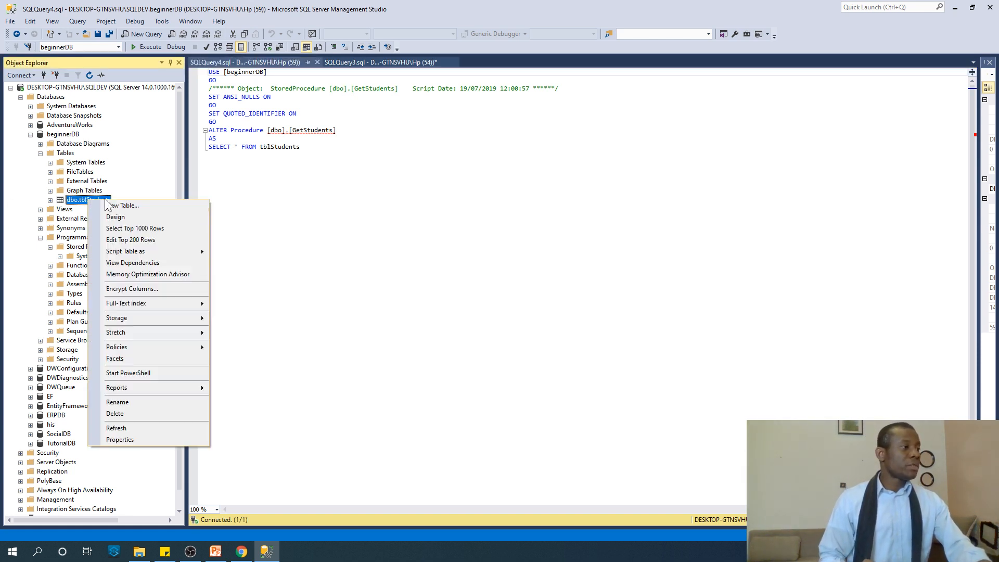
{"action": "mouse_move", "coordinate": [134, 228]}
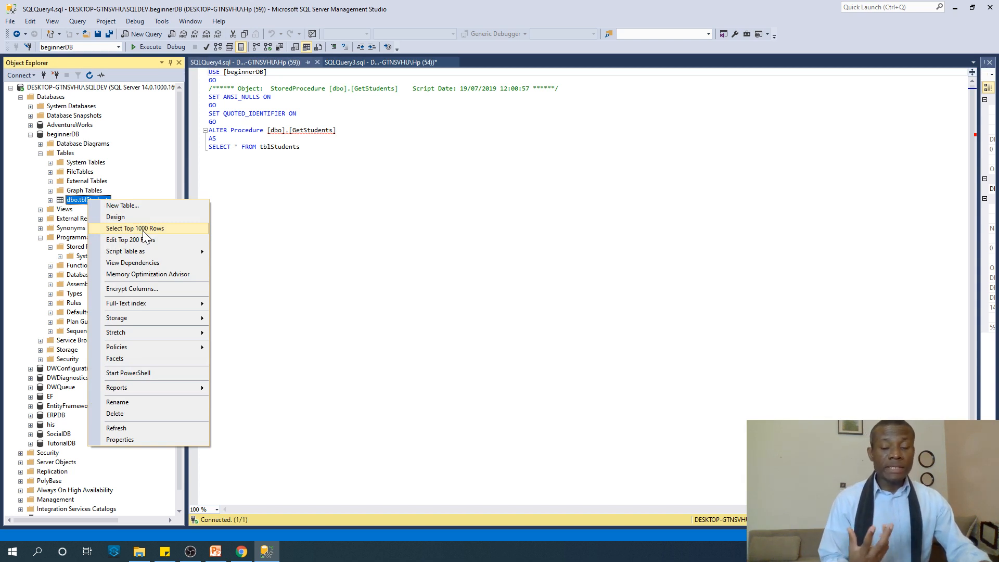
{"action": "mouse_move", "coordinate": [132, 262]}
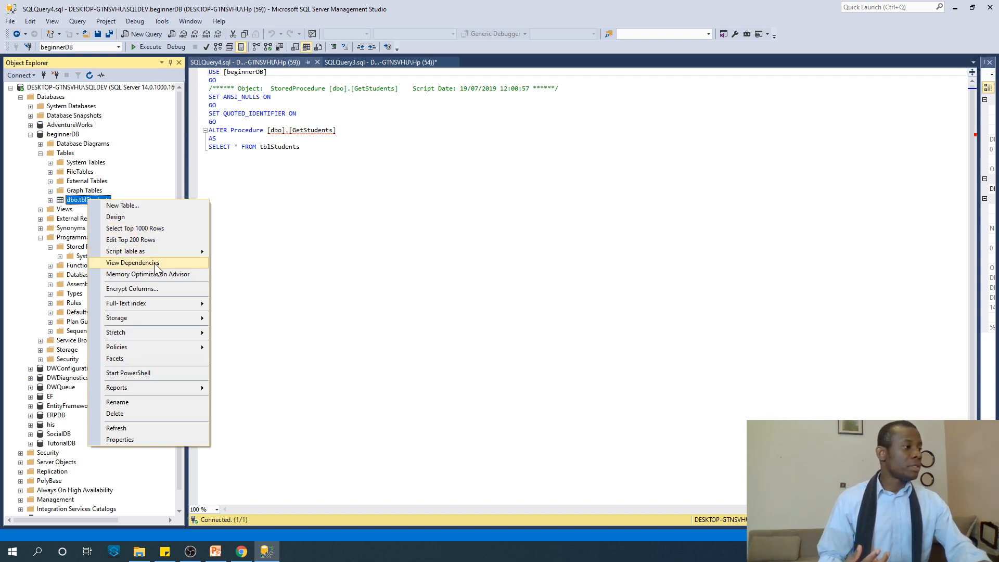
{"action": "mouse_move", "coordinate": [89, 180]}
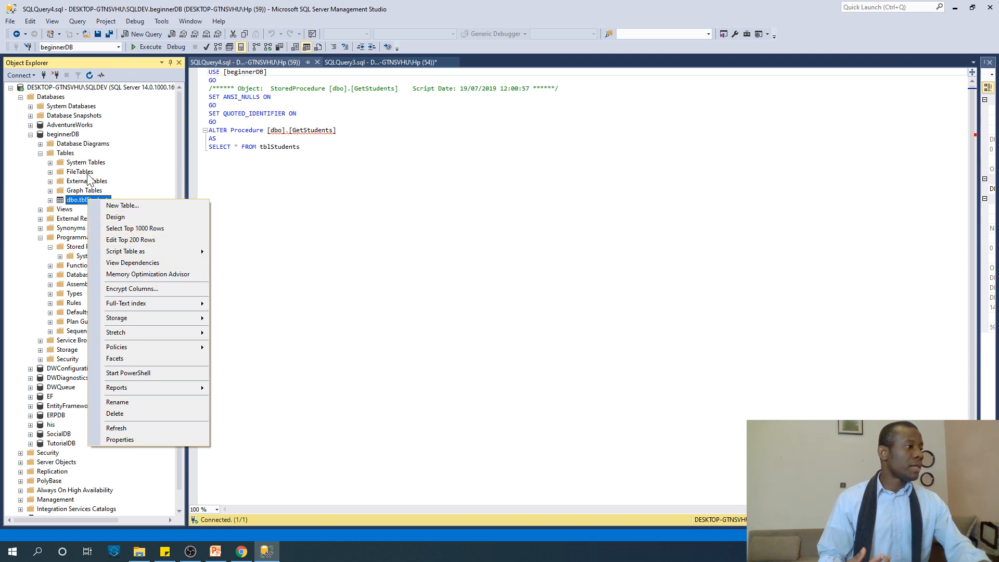
{"action": "right_click", "coordinate": [62, 134]}
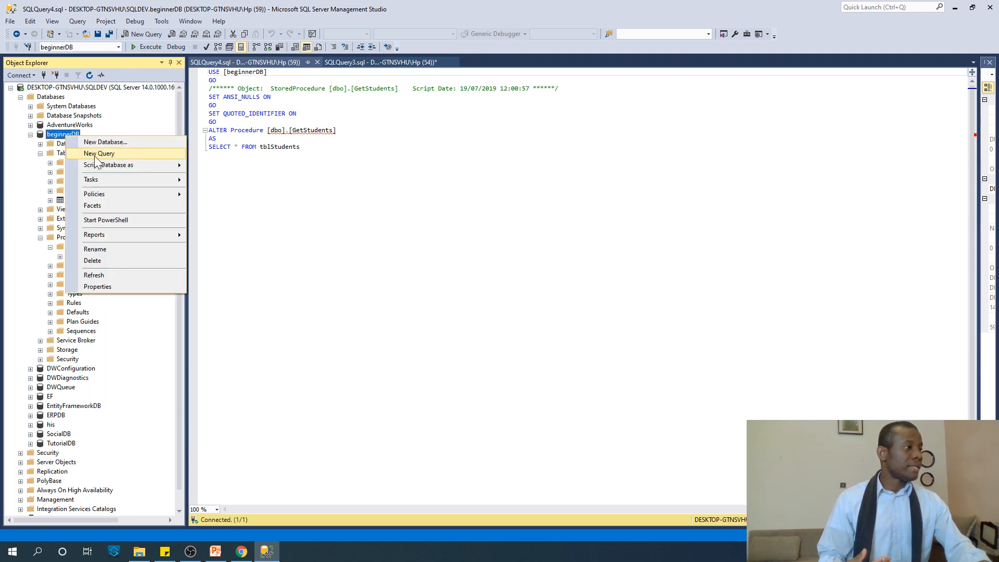
{"action": "left_click", "coordinate": [99, 153]}
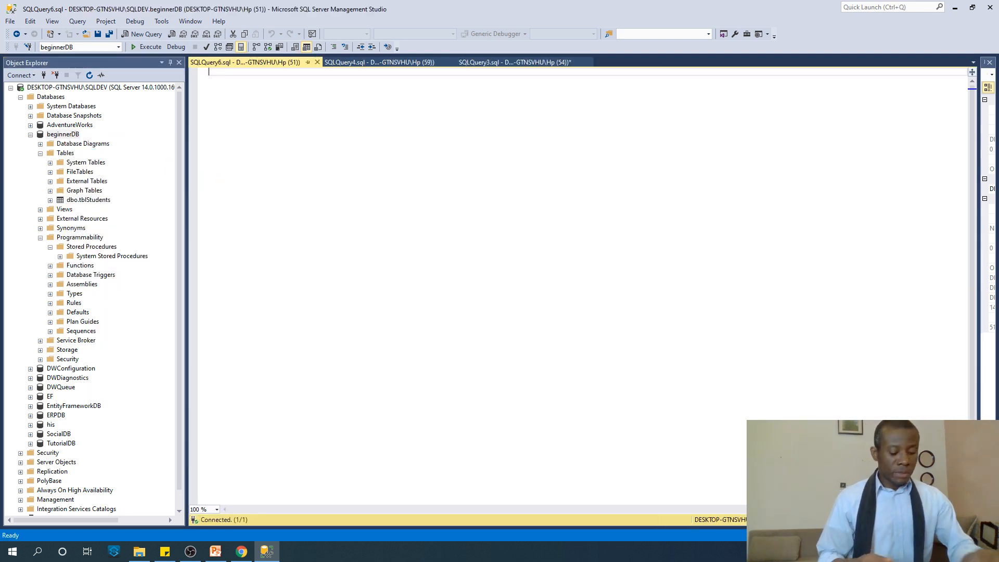
Step: Write and execute SELECT * FROM tblStudents, returning three students
{"action": "type", "text": "Sle"}
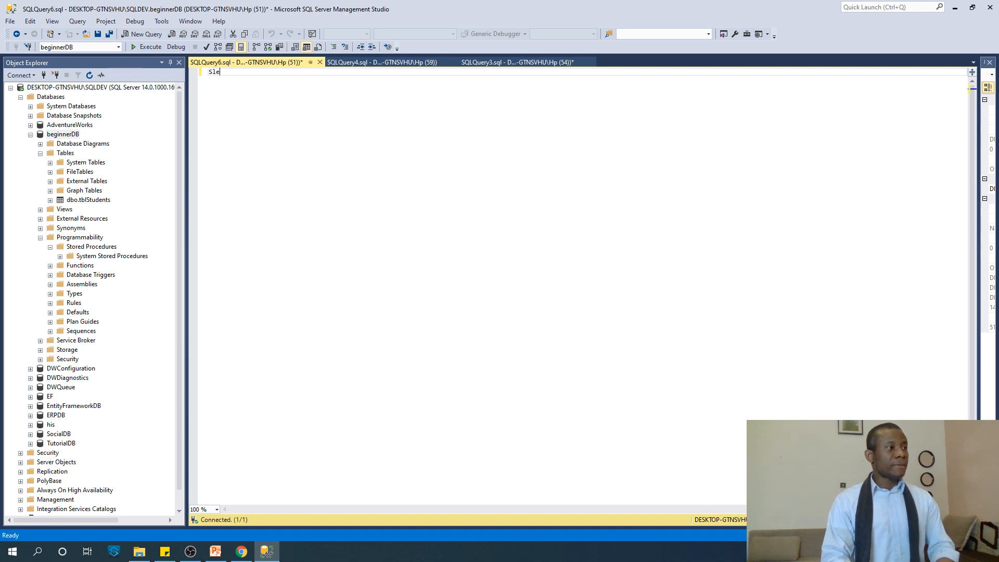
{"action": "type", "text": "SELECT 8"}
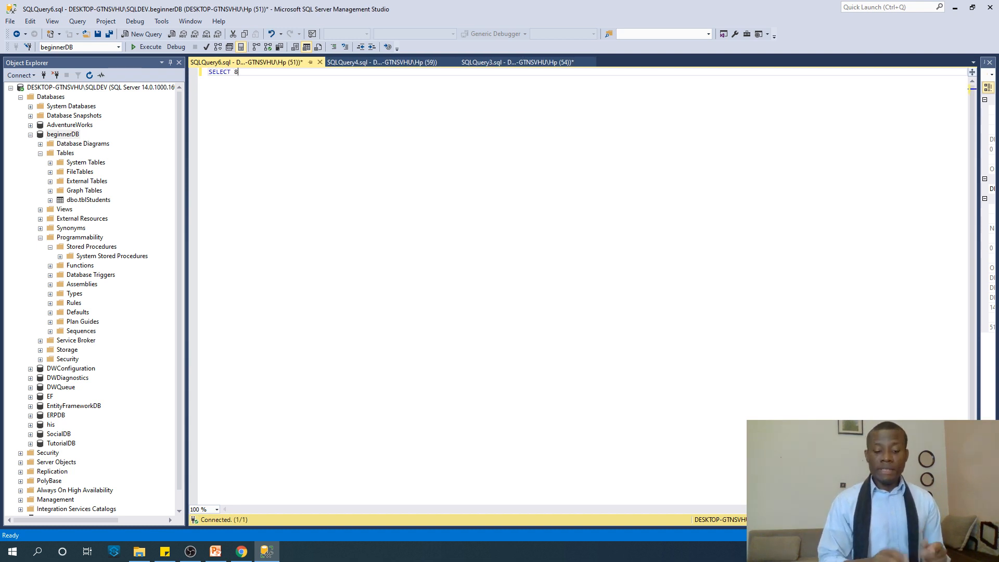
{"action": "type", "text": "*"}
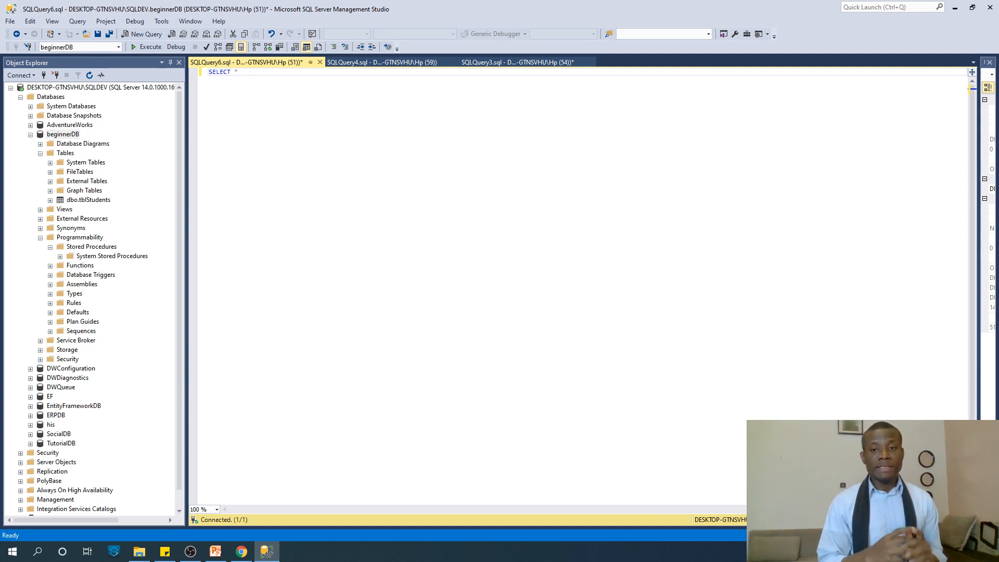
{"action": "type", "text": "fr"}
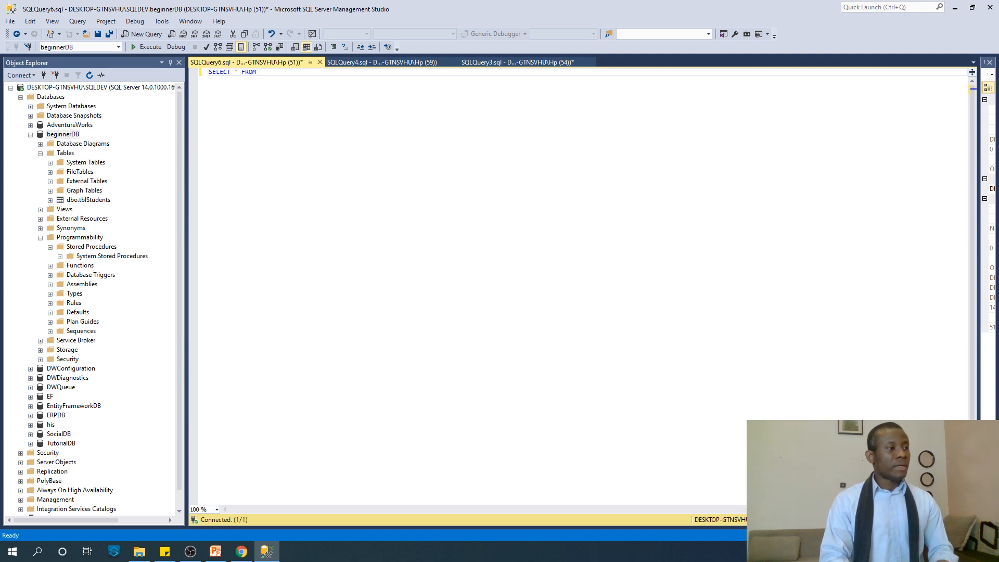
{"action": "type", "text": "tblStudents"}
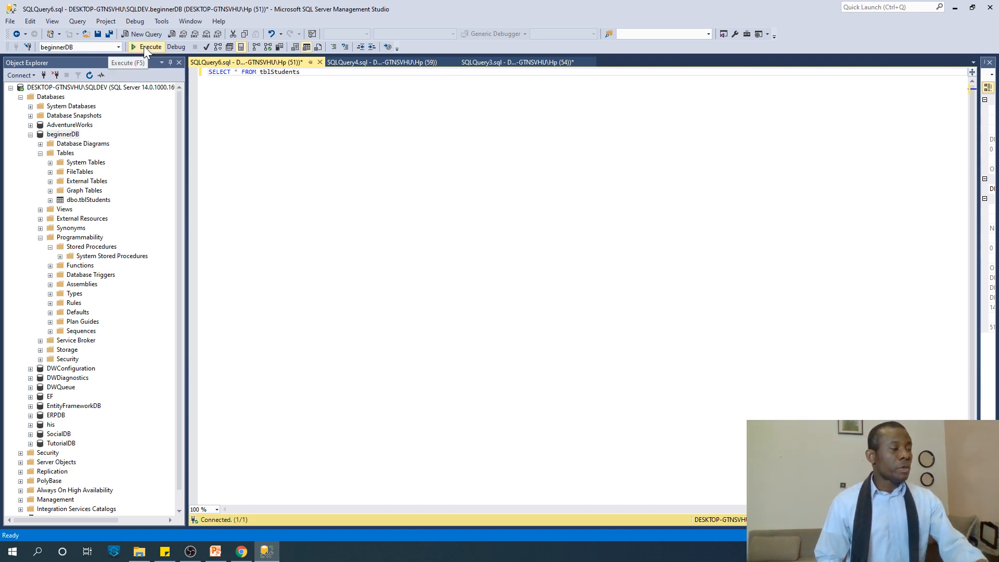
{"action": "left_click", "coordinate": [147, 46]}
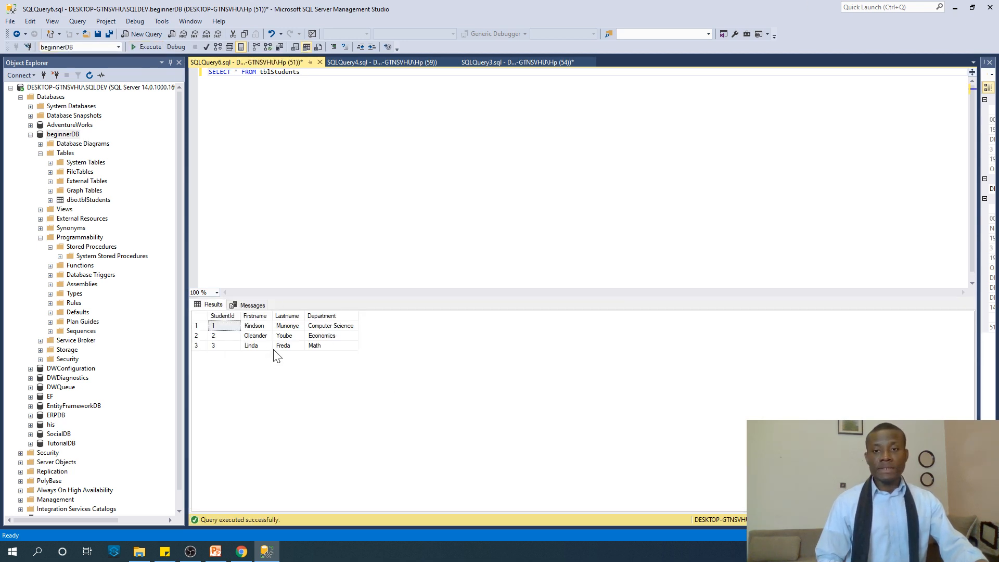
{"action": "mouse_move", "coordinate": [283, 345]}
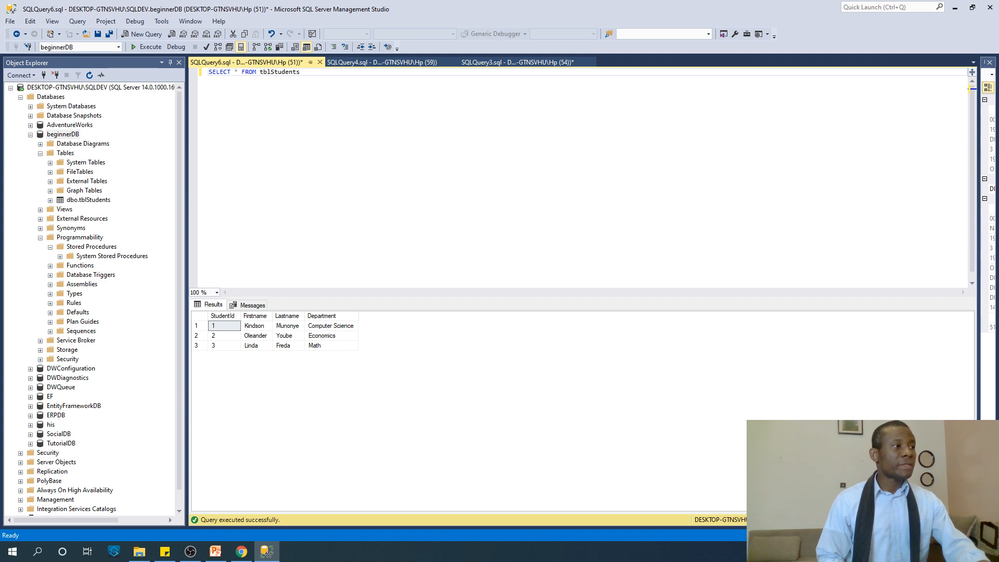
Step: Run SELECT Firstname, Lastname FROM tblStudents, then clear the editor for an INSERT
{"action": "type", "text": "fri"}
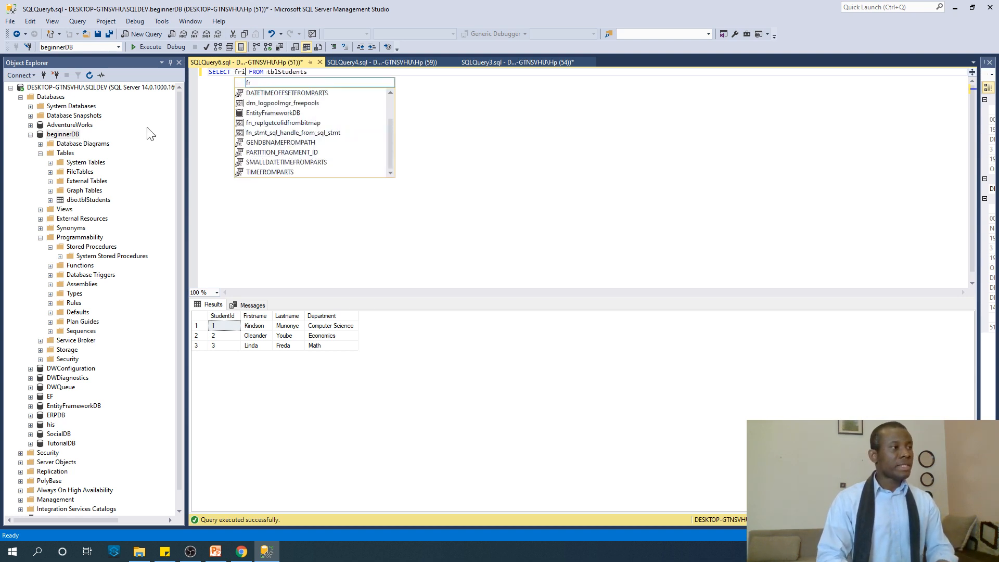
{"action": "type", "text": "Firstname,"}
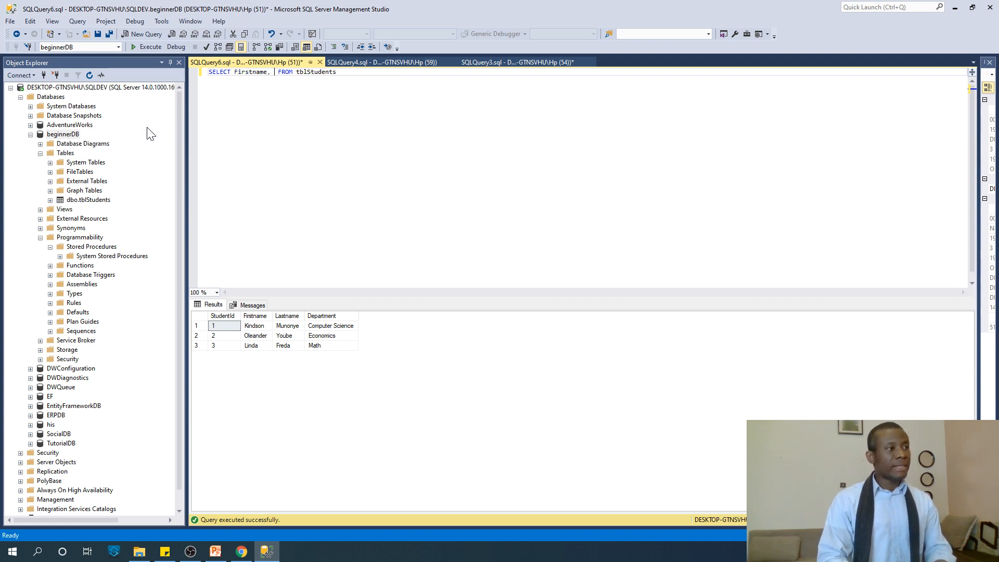
{"action": "type", "text": "Lastname"}
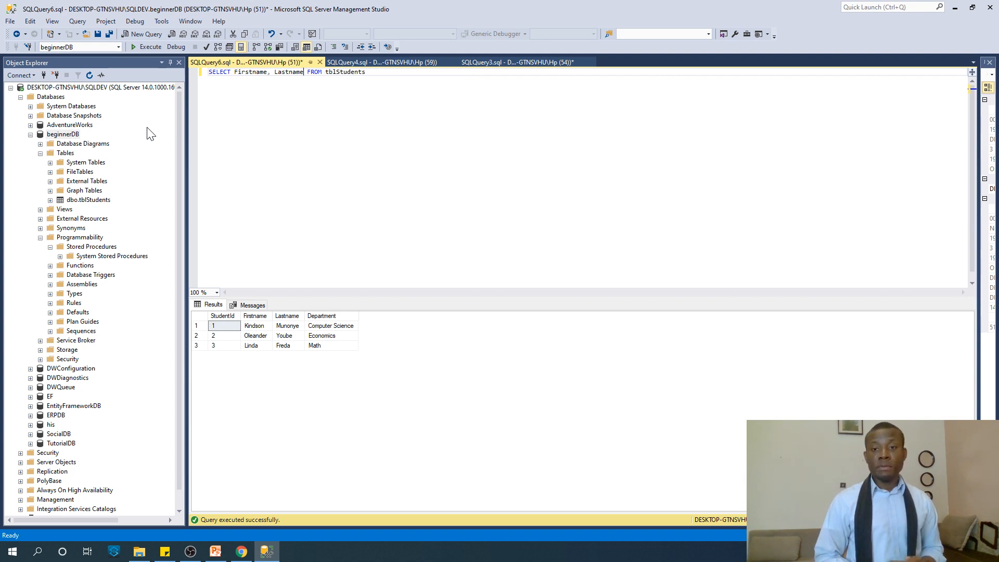
{"action": "mouse_move", "coordinate": [101, 75]}
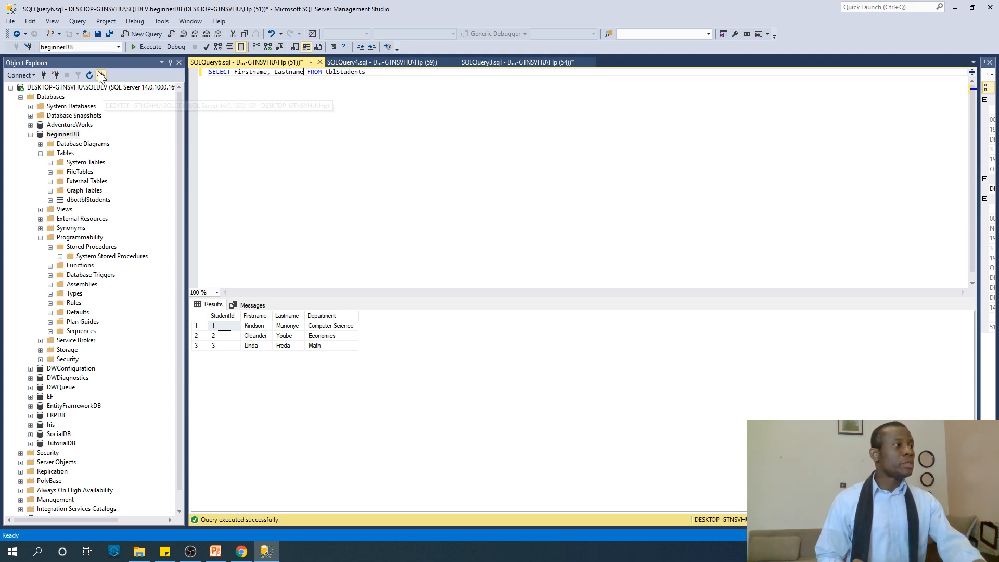
{"action": "left_click", "coordinate": [147, 47]}
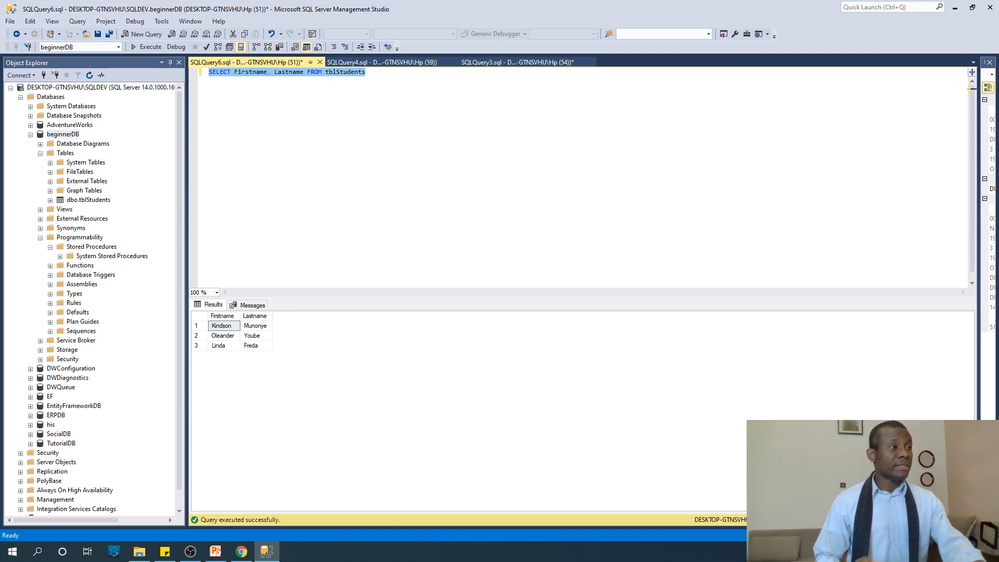
{"action": "left_click", "coordinate": [380, 61]}
{"action": "type", "text": "INSERT"}
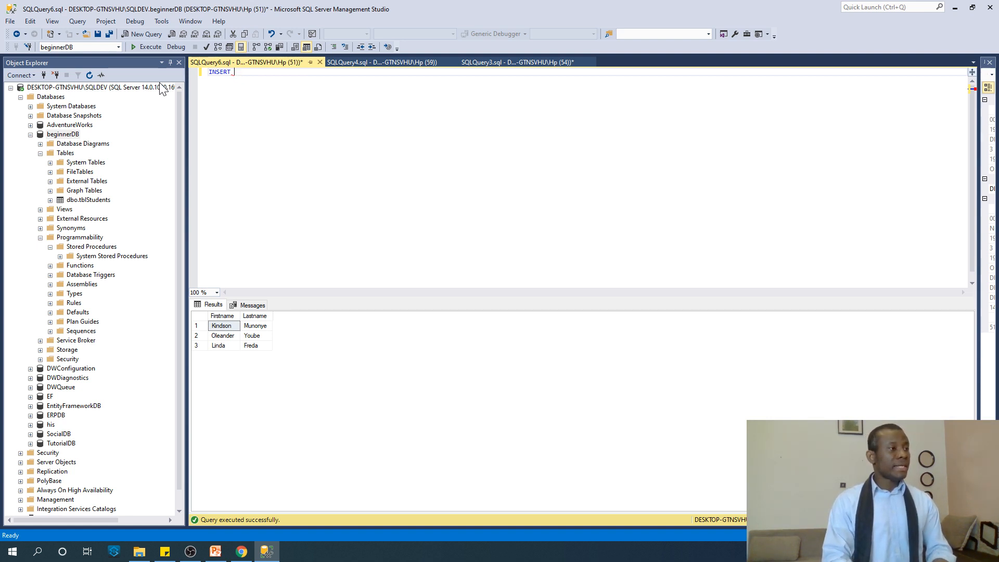
Step: Write INSERT INTO tblStudents(Firstname, Lastname, Department) VALUES
{"action": "type", "text": "INTO"}
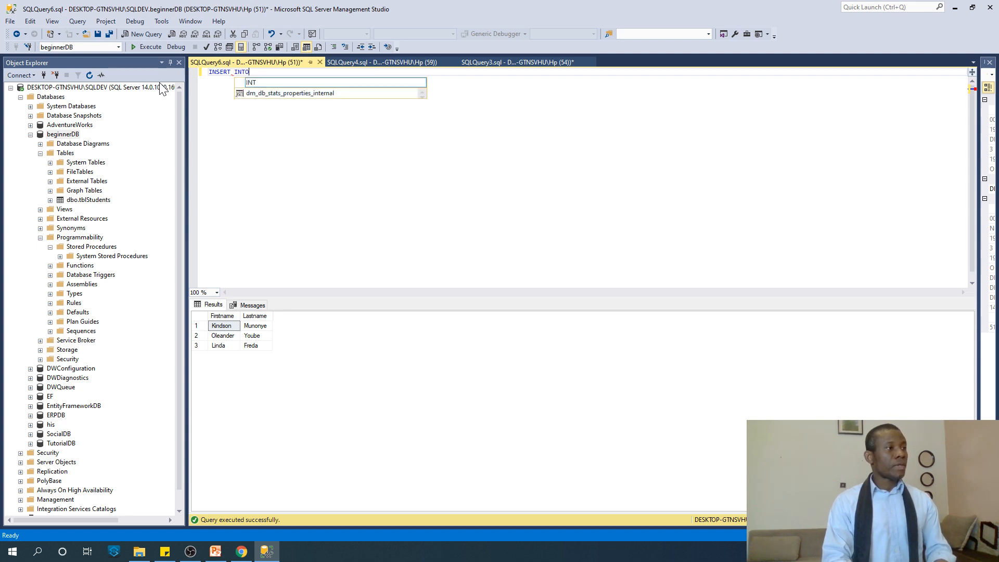
{"action": "type", "text": "tblStudents("}
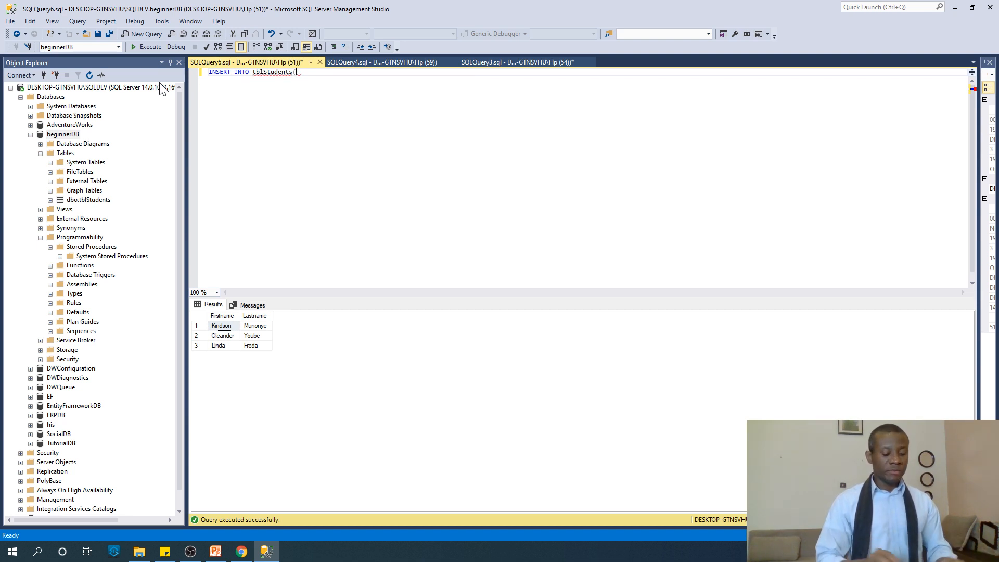
{"action": "type", "text": "Firstname, Lastname,"}
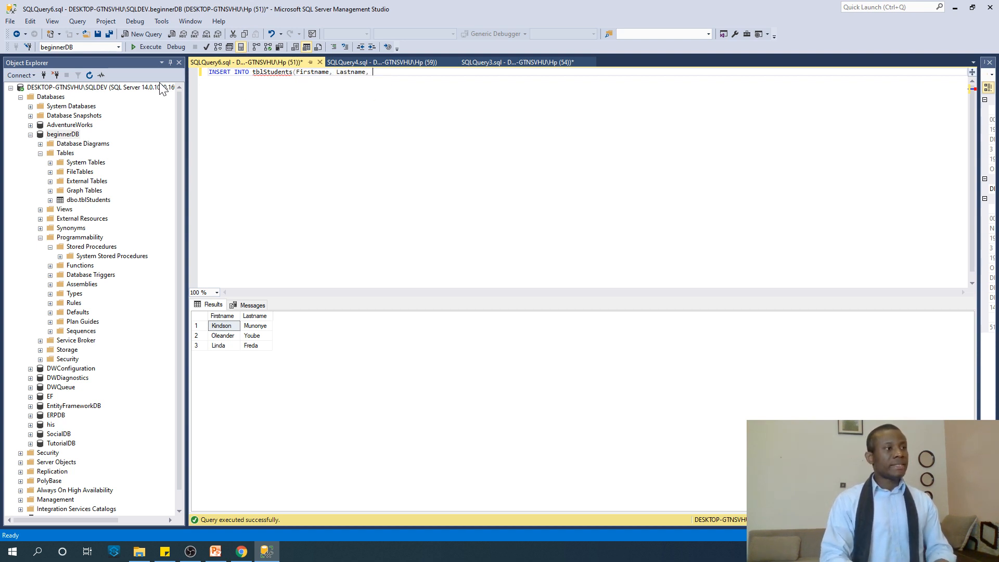
{"action": "type", "text": "Department)"}
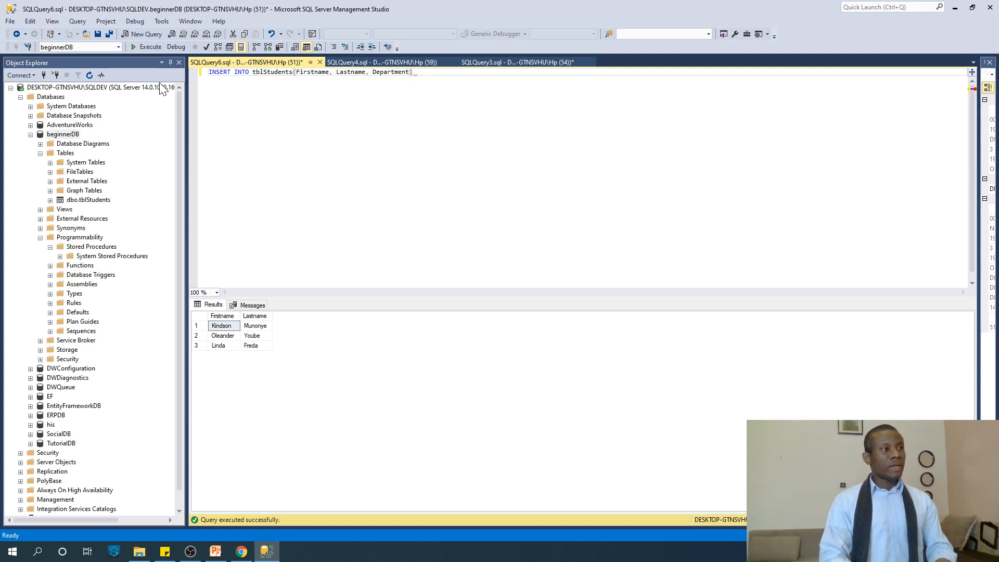
{"action": "type", "text": "VALUES ('"}
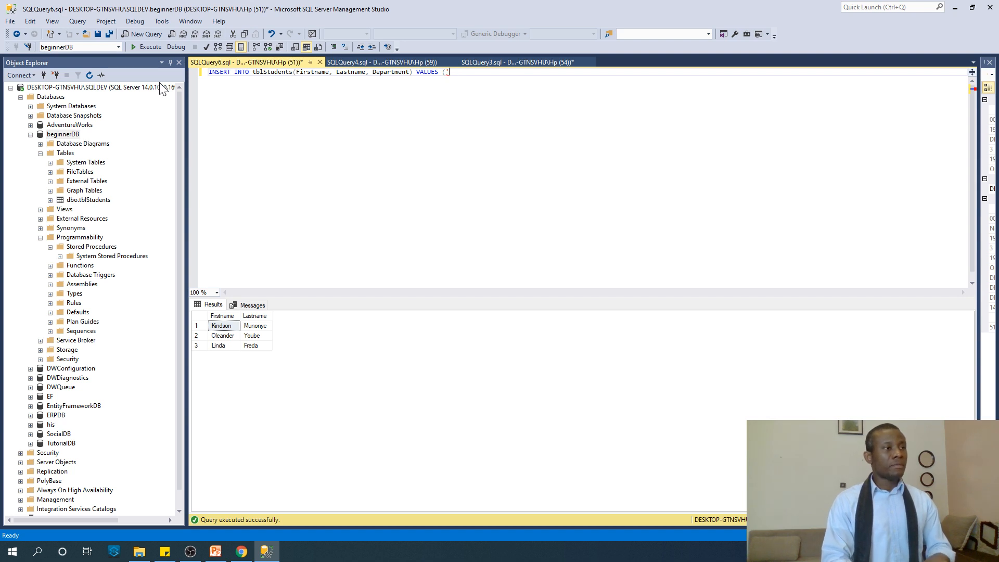
{"action": "type", "text": "mI"}
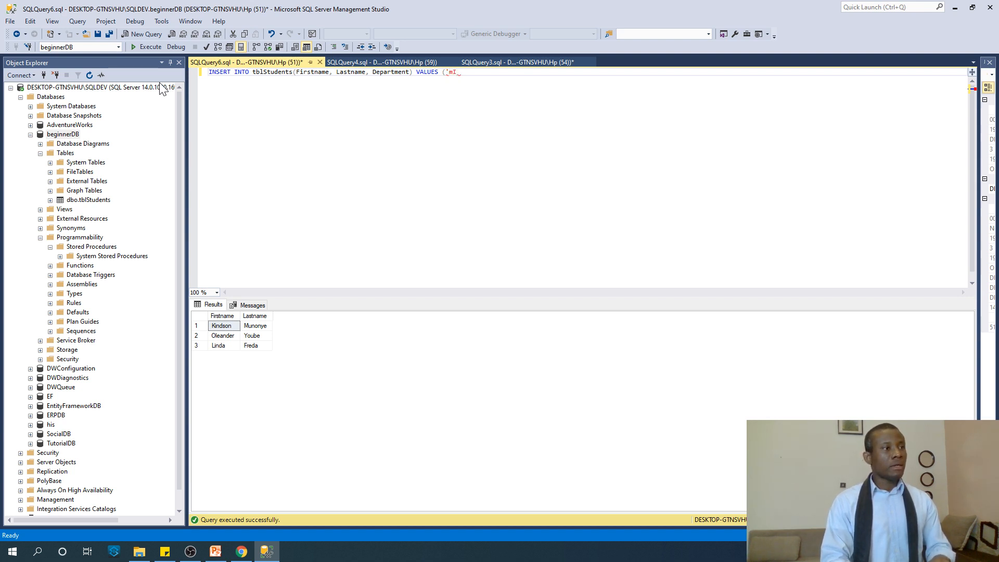
{"action": "type", "text": "Mila', 'Hen"}
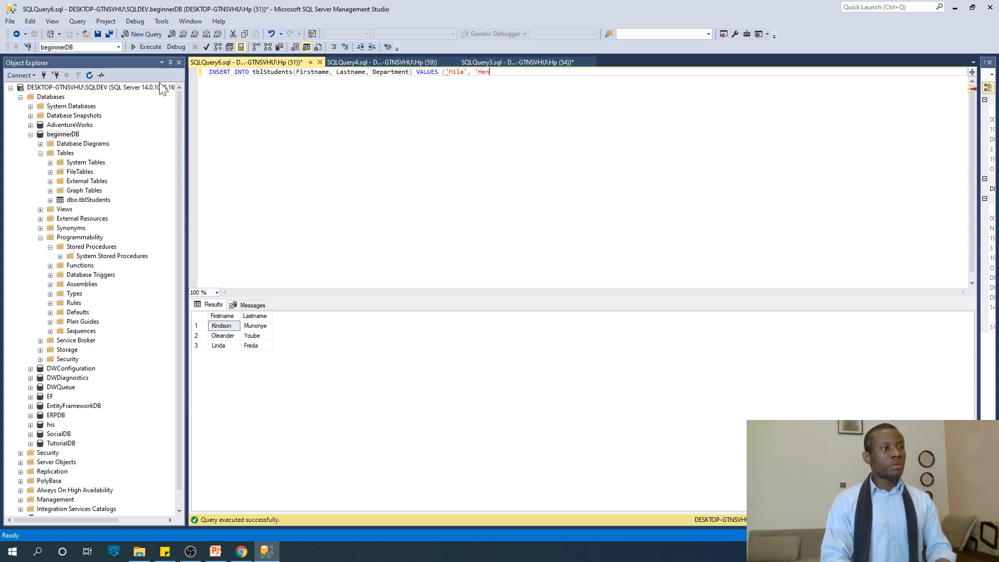
{"action": "type", "text": "shaw', '"}
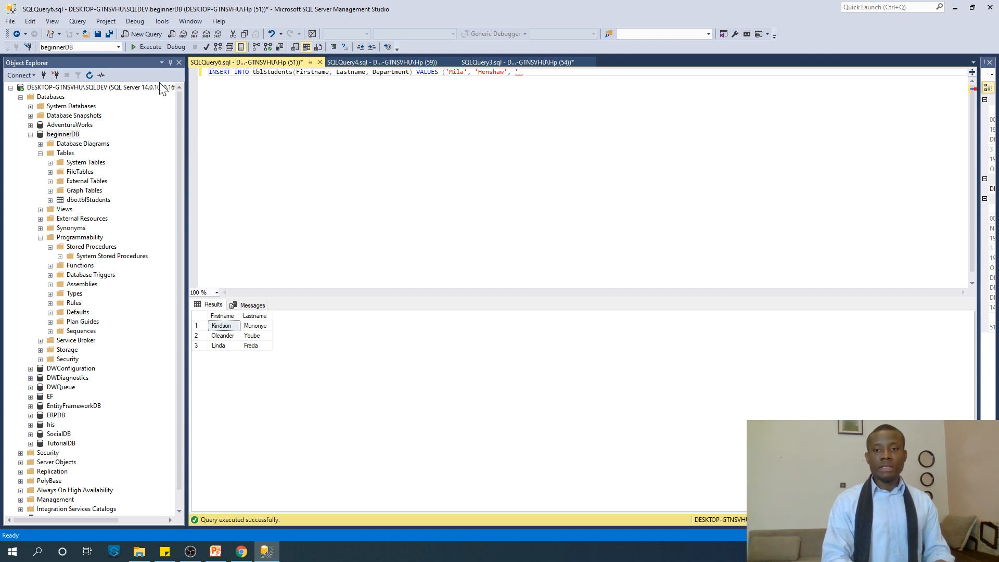
{"action": "type", "text": "Accounting')"}
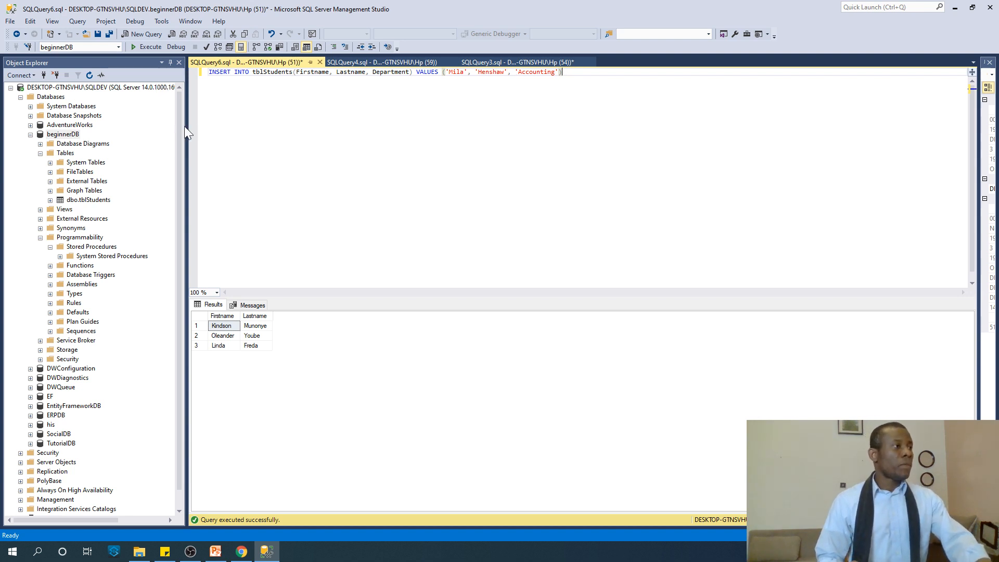
{"action": "left_click", "coordinate": [150, 47]}
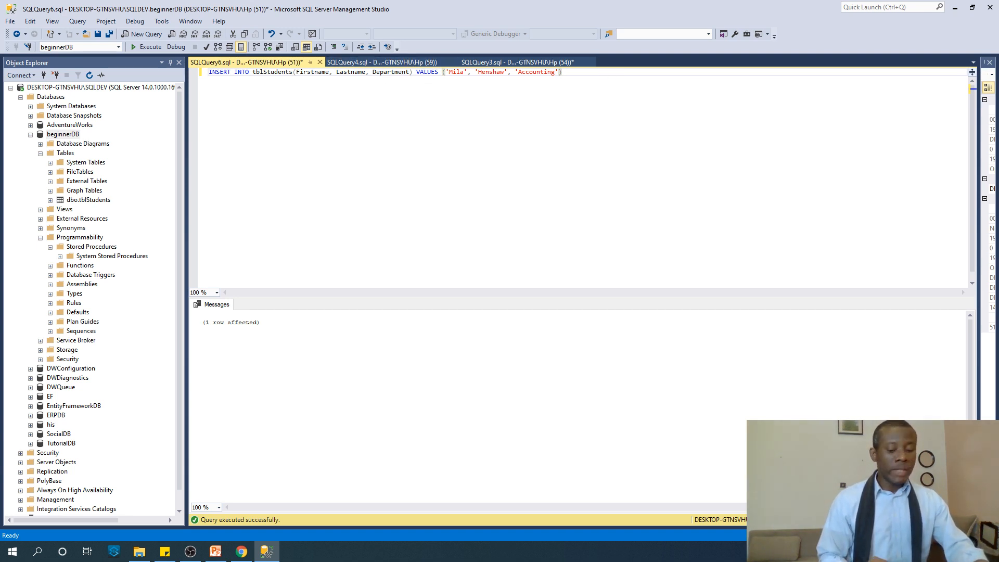
Step: Write select * from tblStudents and execute only that line, showing six rows
{"action": "type", "text": "slect"}
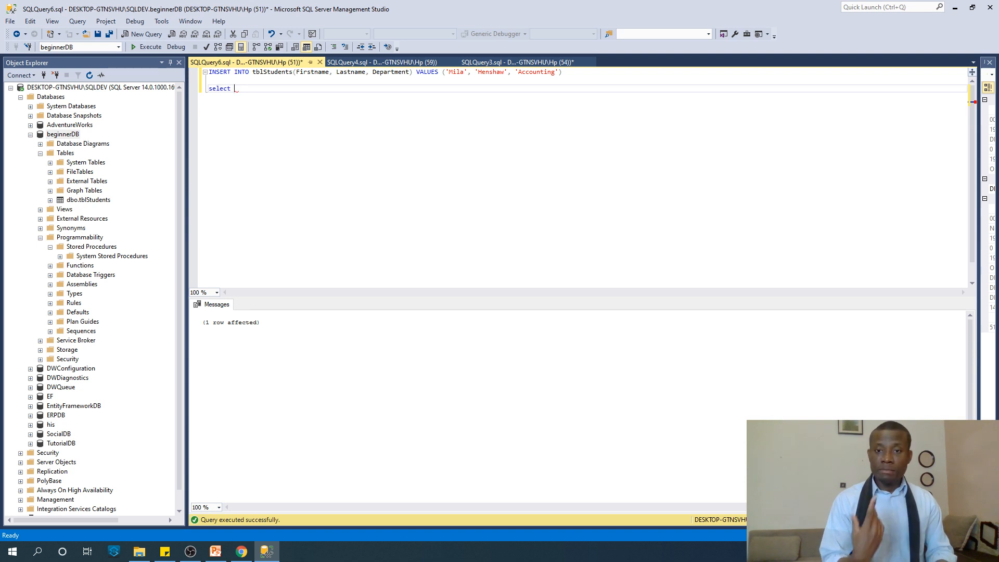
{"action": "type", "text": "*"}
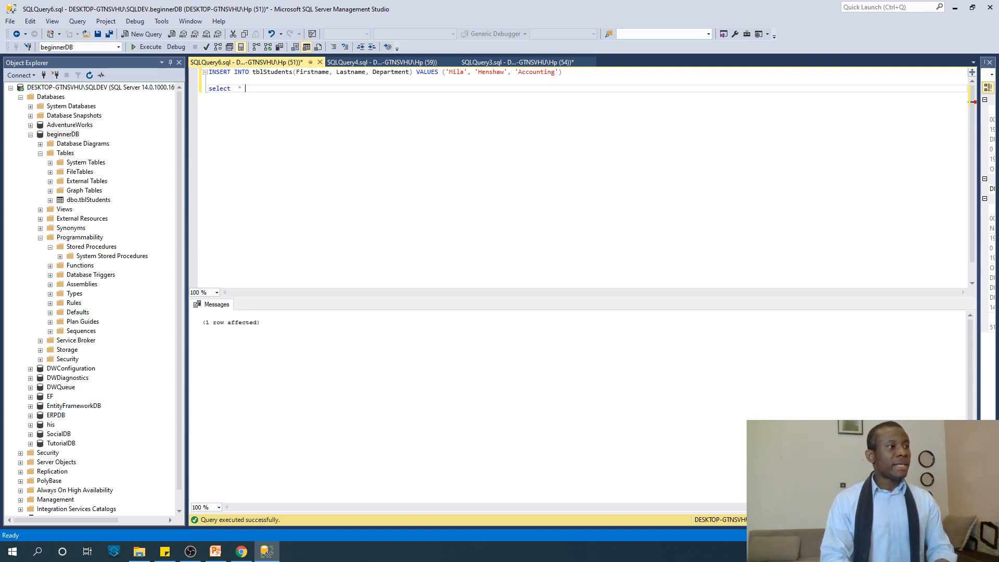
{"action": "type", "text": "from te"}
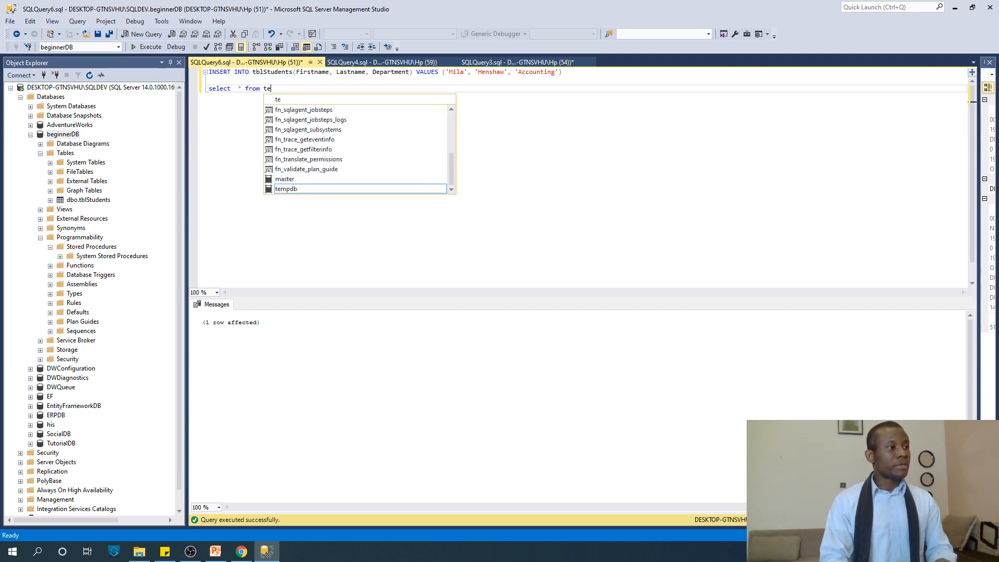
{"action": "type", "text": "blStudents"}
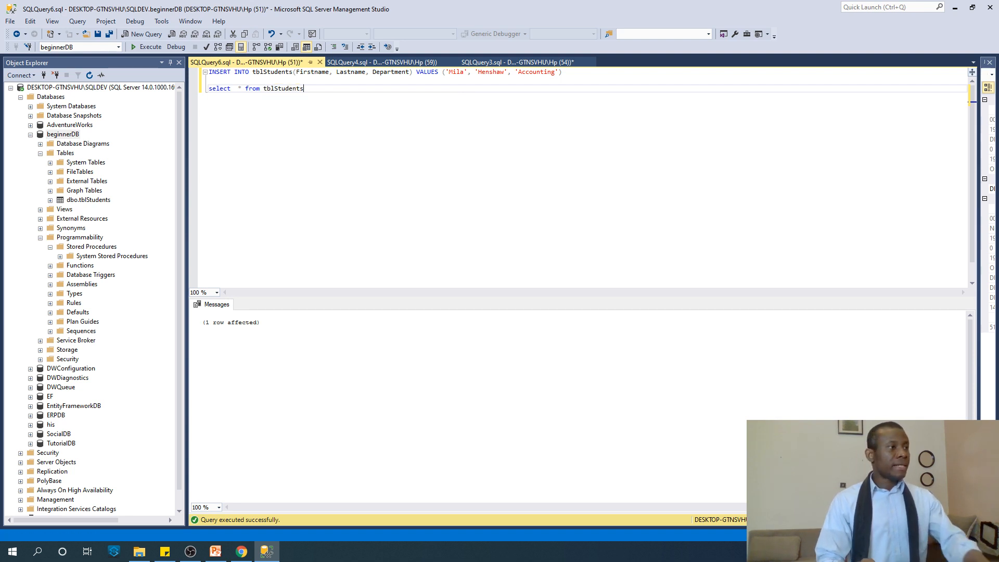
{"action": "double_click", "coordinate": [252, 87]}
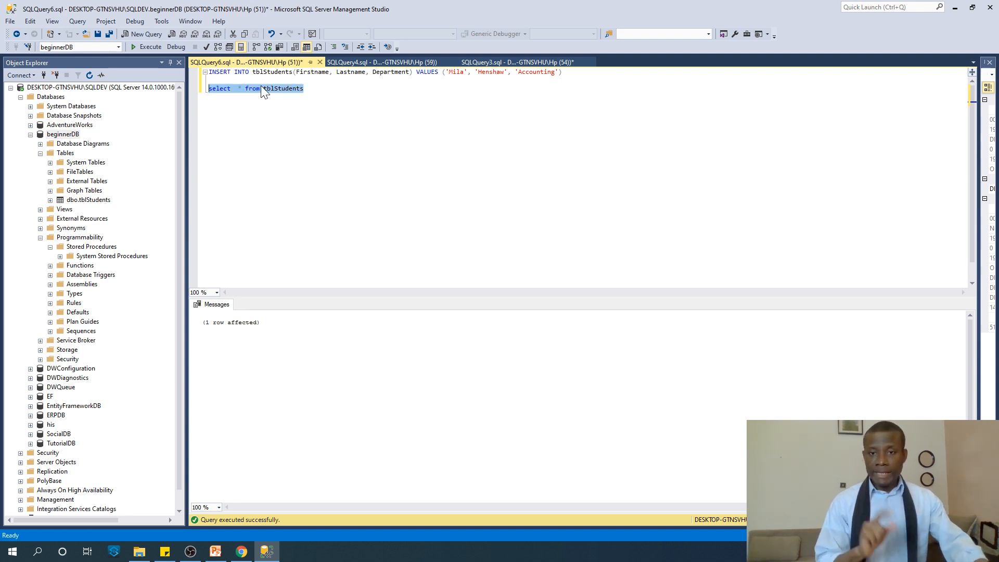
{"action": "mouse_move", "coordinate": [152, 60]}
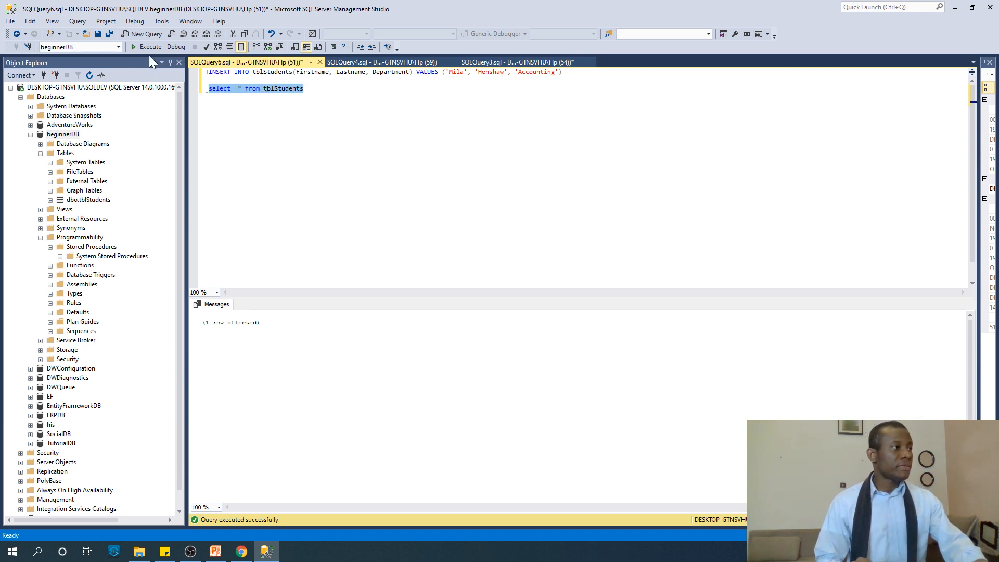
{"action": "left_click", "coordinate": [150, 47]}
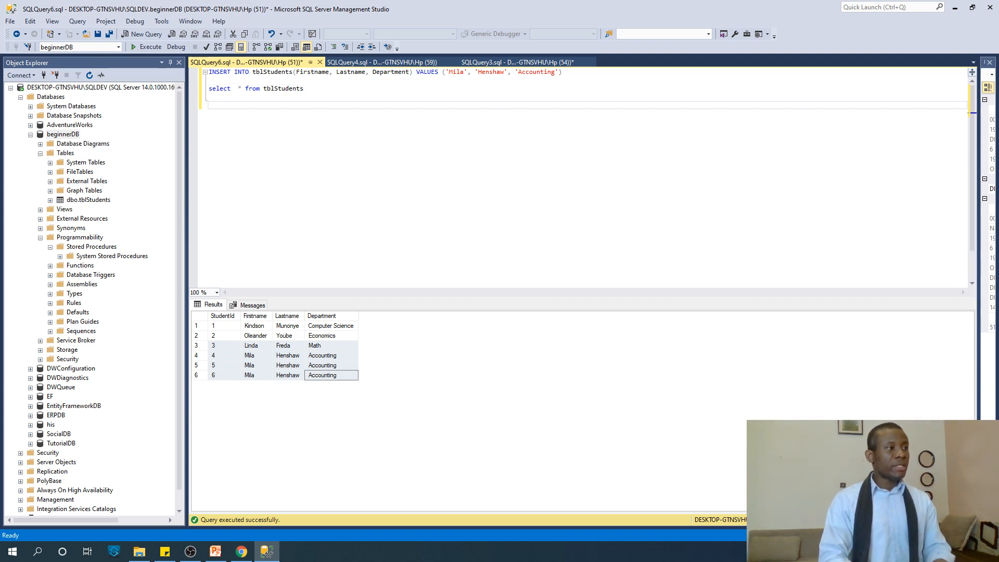
Step: Execute UPDATE tblStudents SET Firstname = 'The GEnius', affecting six rows
{"action": "type", "text": "UPSD"}
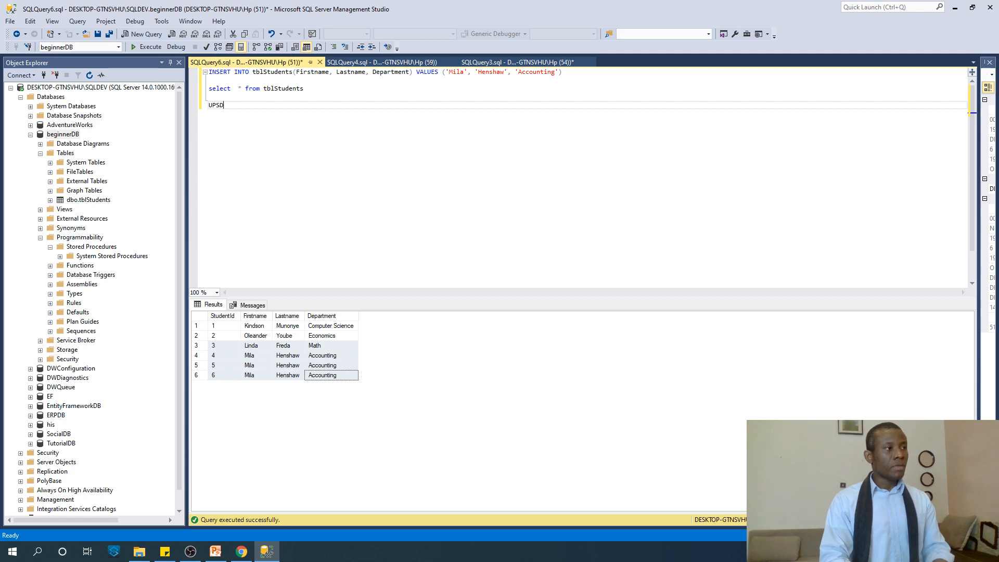
{"action": "type", "text": "UPDATE"}
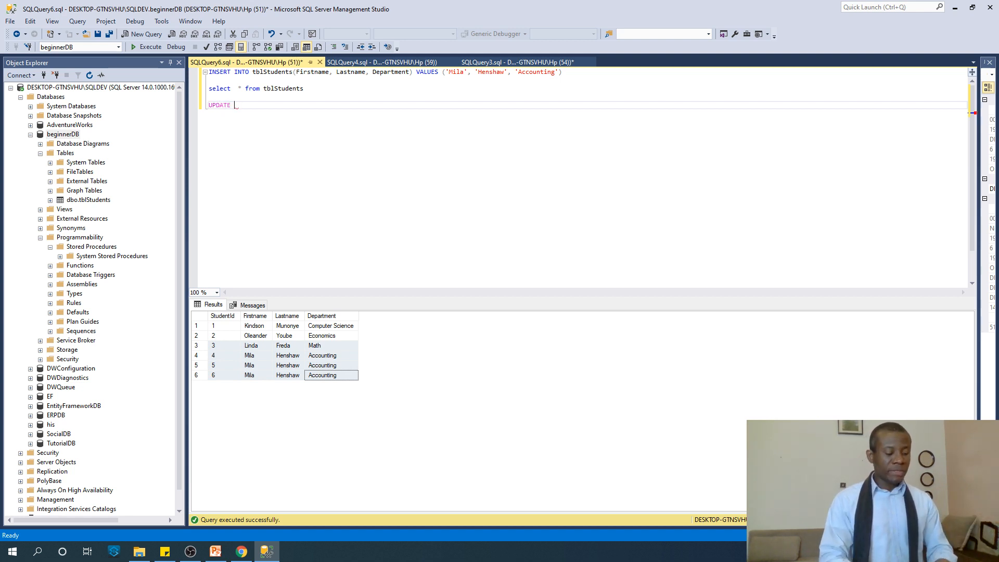
{"action": "type", "text": "tblStudents"}
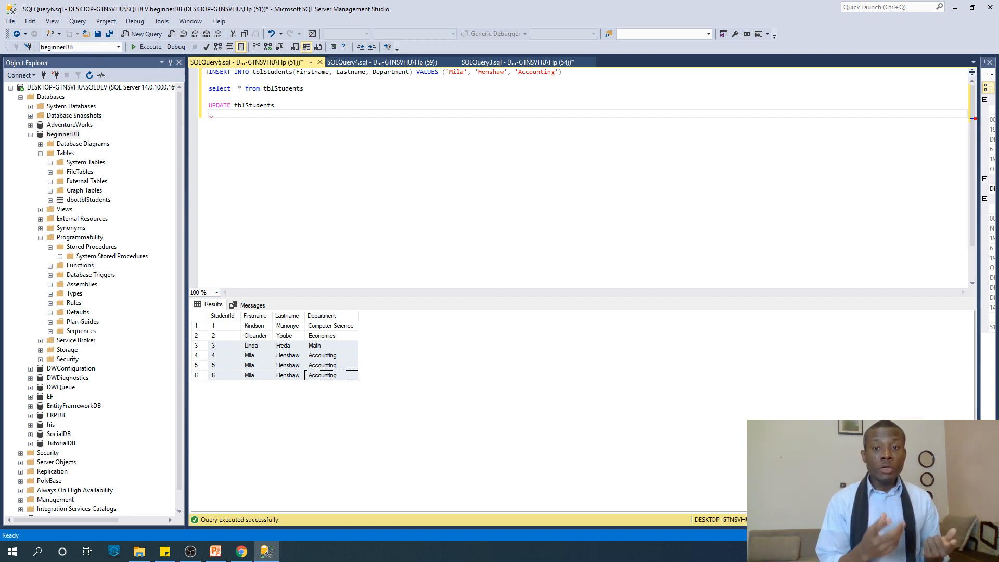
{"action": "type", "text": "S"}
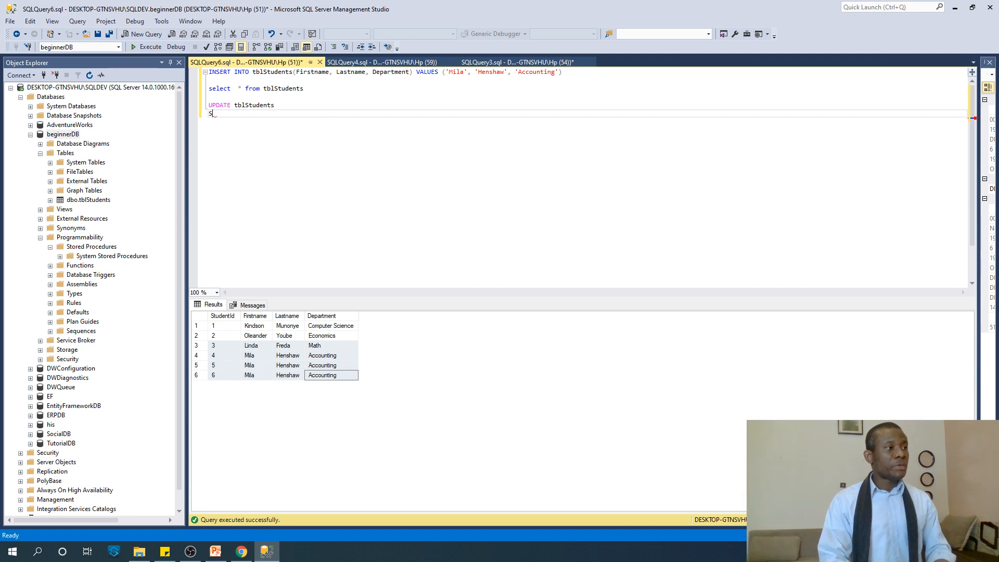
{"action": "type", "text": "ET"}
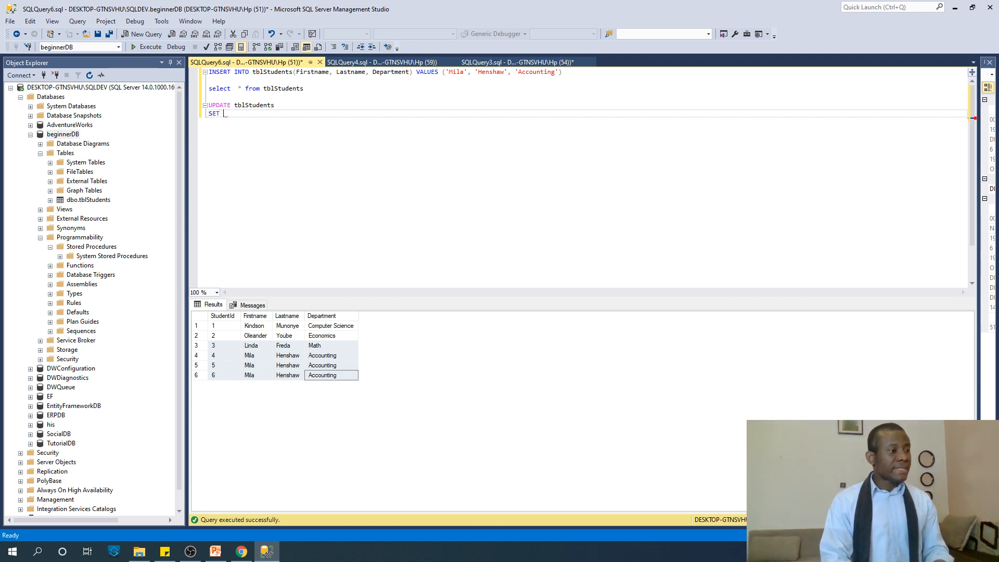
{"action": "type", "text": "f"}
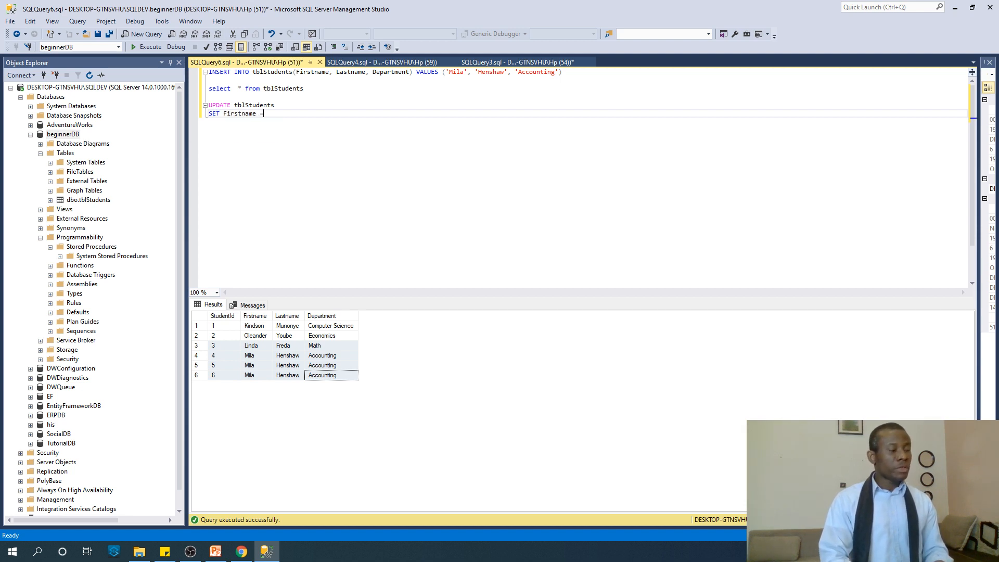
{"action": "type", "text": "'The GEniu"}
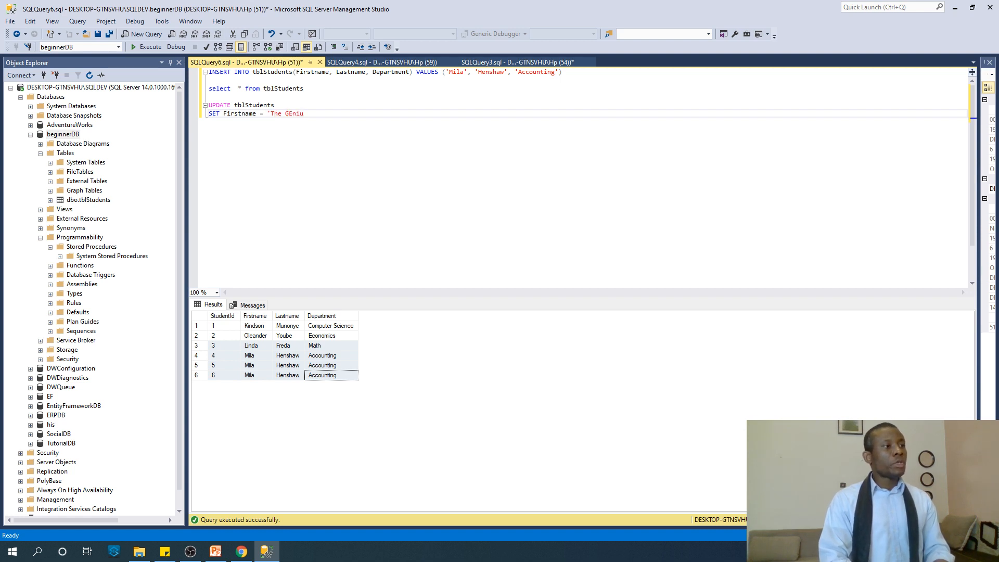
{"action": "type", "text": "s'"}
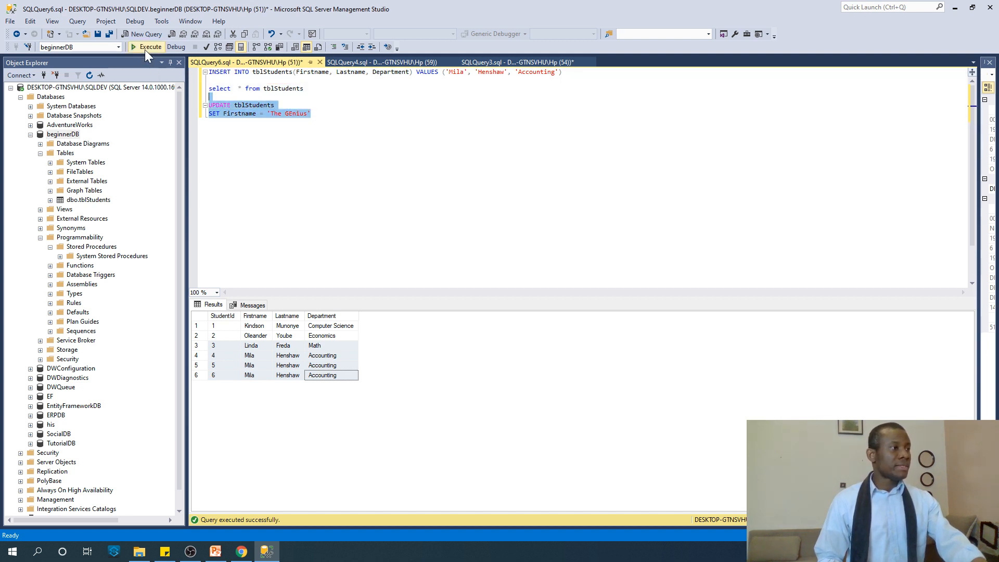
{"action": "left_click", "coordinate": [146, 47]}
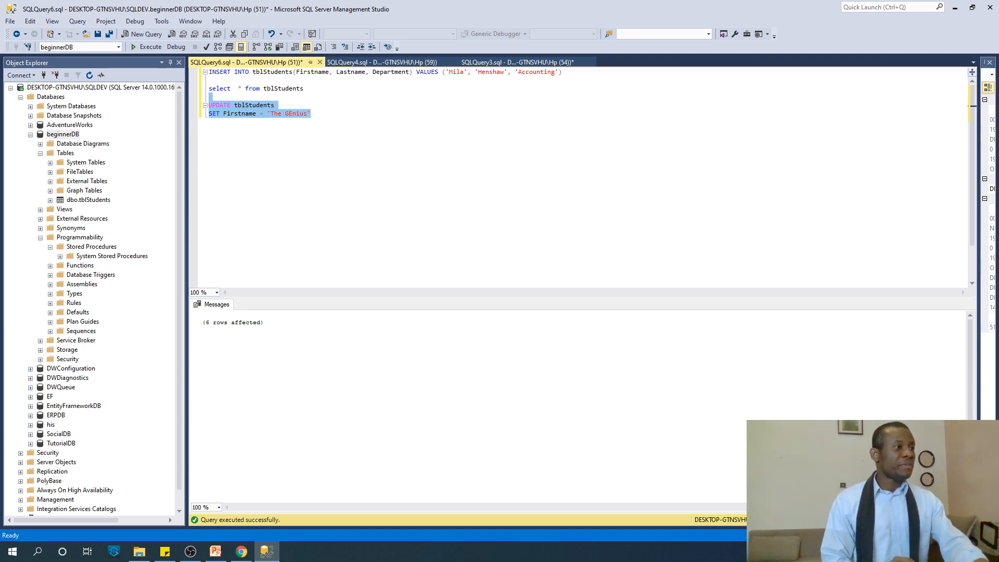
Step: Restrict the UPDATE with WHERE StudentId = 1, set Firstname to 'Kindson', and execute it
{"action": "left_click", "coordinate": [273, 88]}
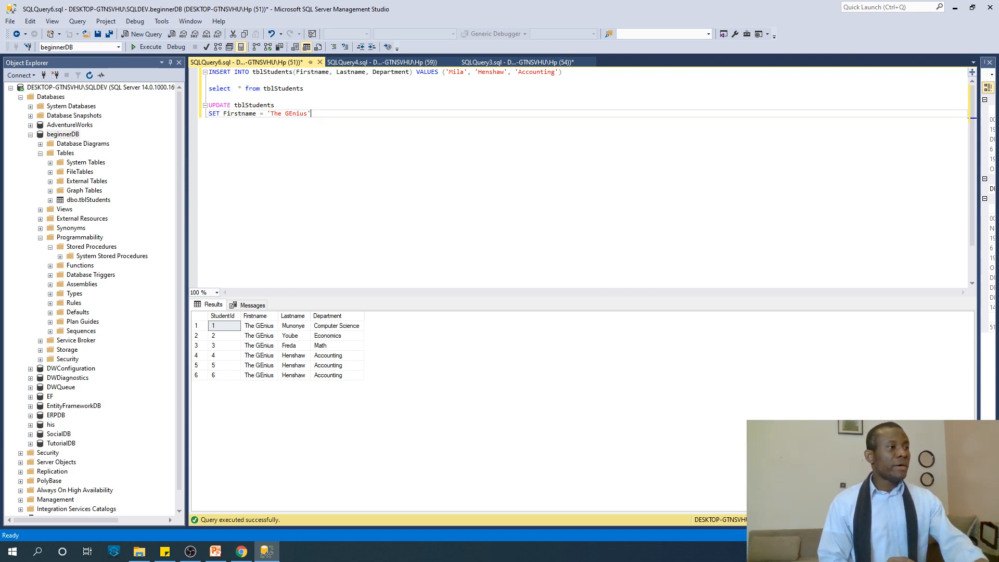
{"action": "key", "text": "Return"}
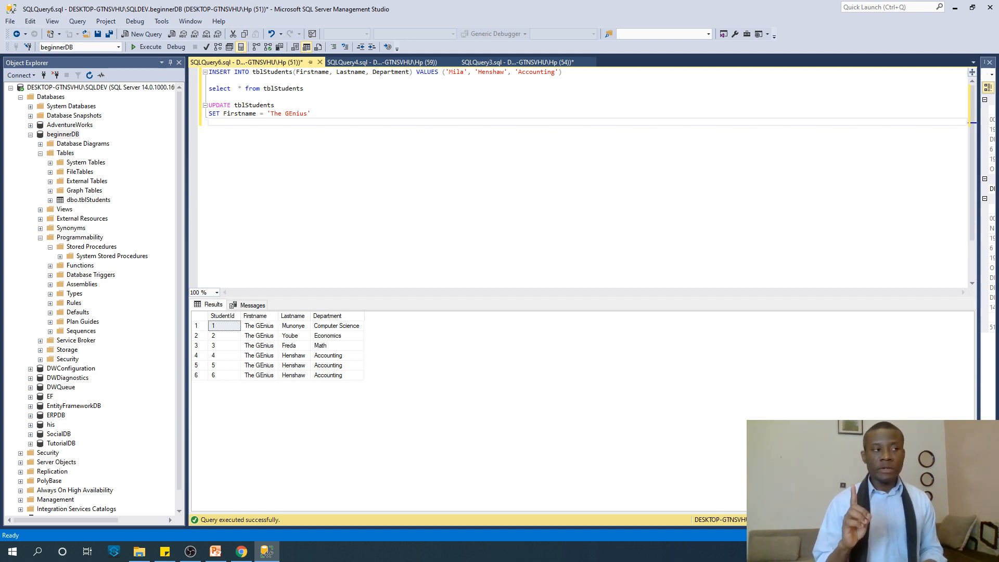
{"action": "type", "text": "WH"}
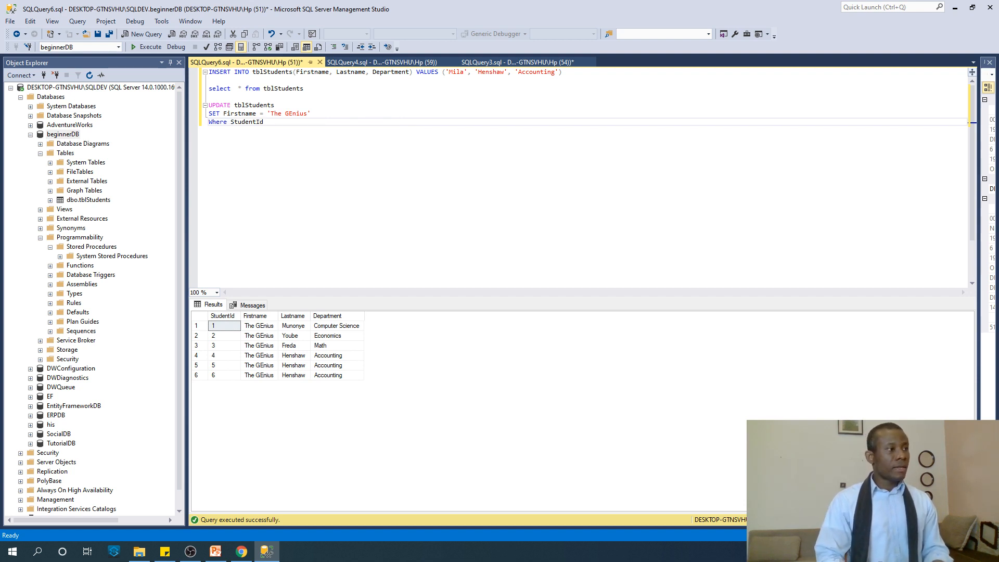
{"action": "type", "text": "= 1"}
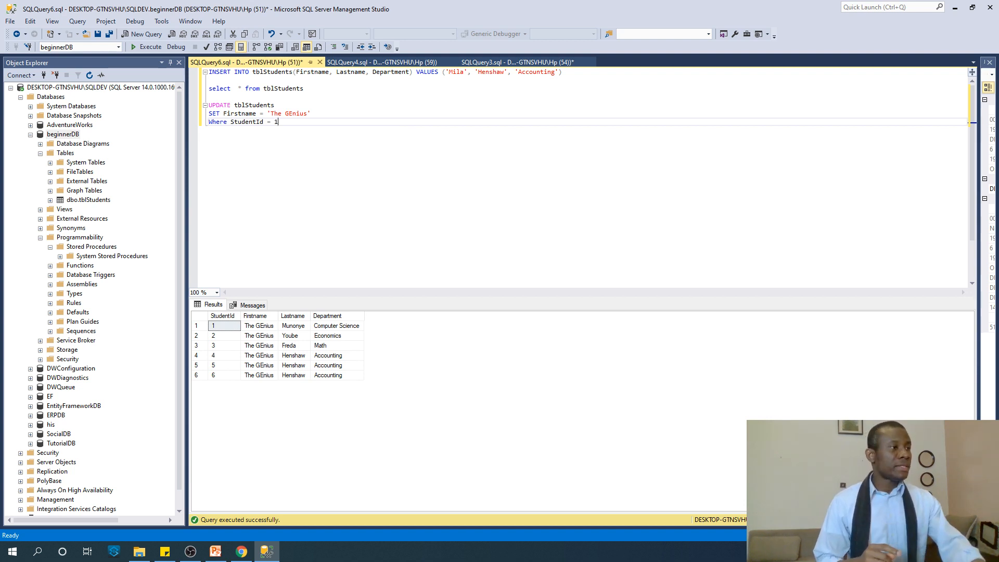
{"action": "key", "text": "BackSpace"}
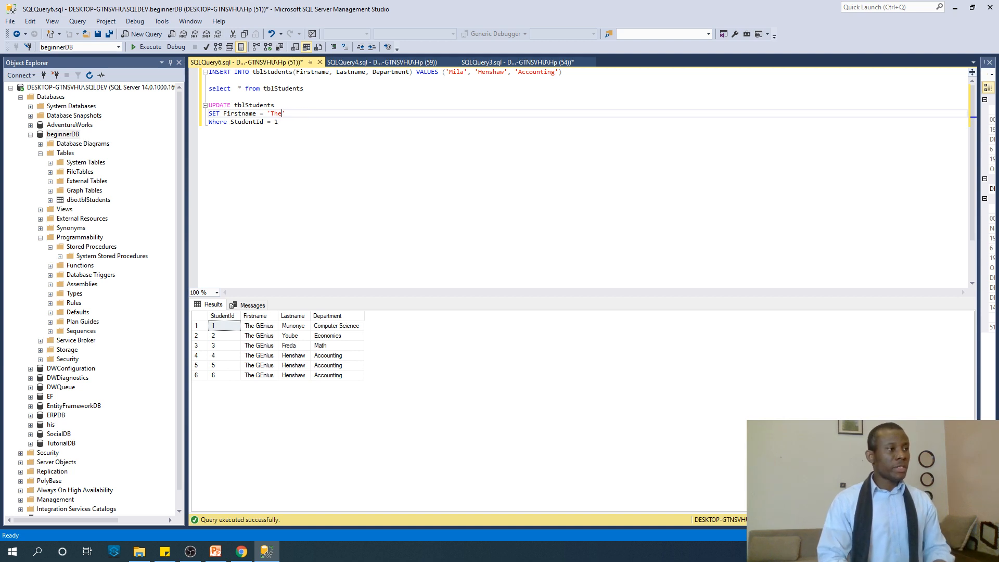
{"action": "type", "text": "Ki"}
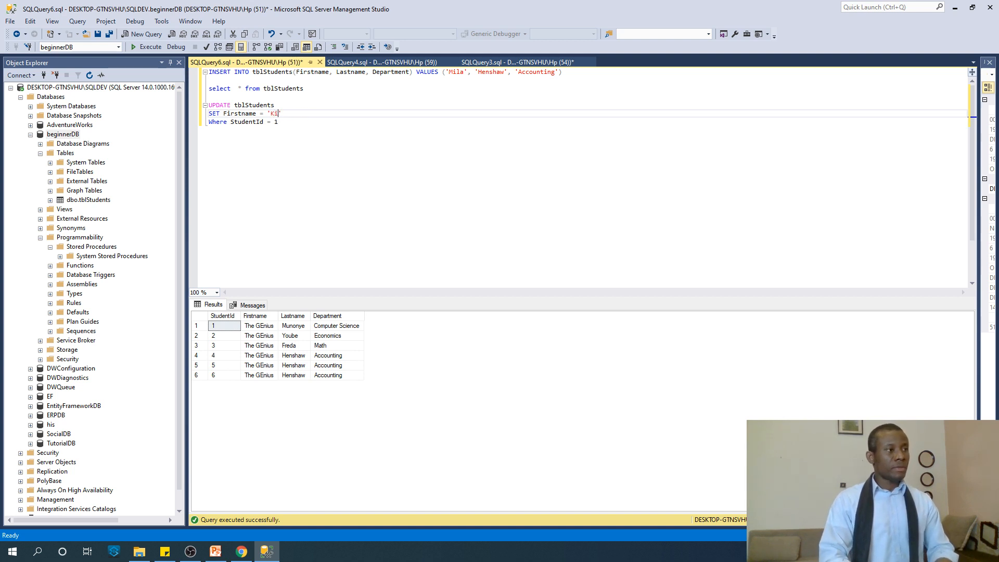
{"action": "type", "text": "ndson"}
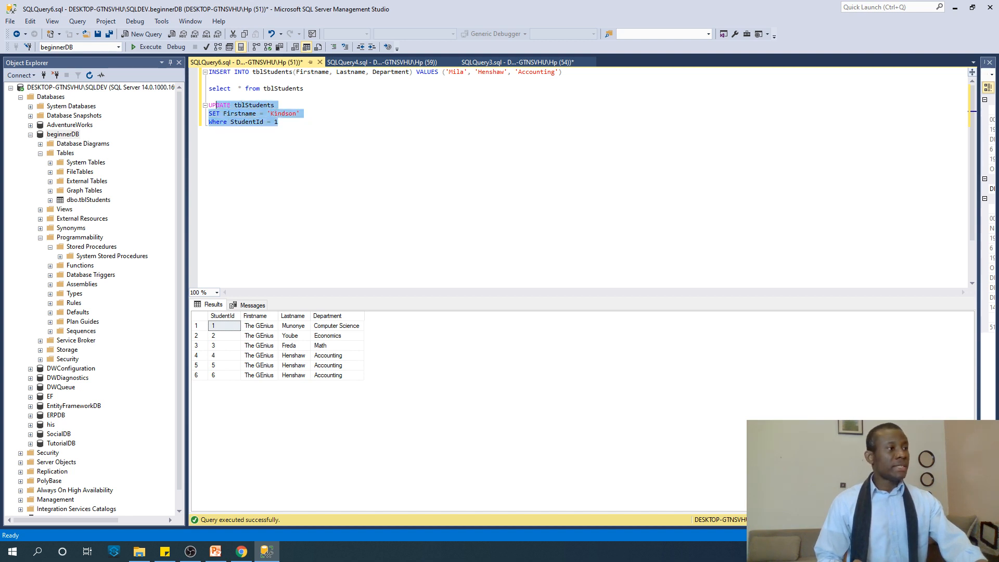
{"action": "left_click", "coordinate": [147, 47]}
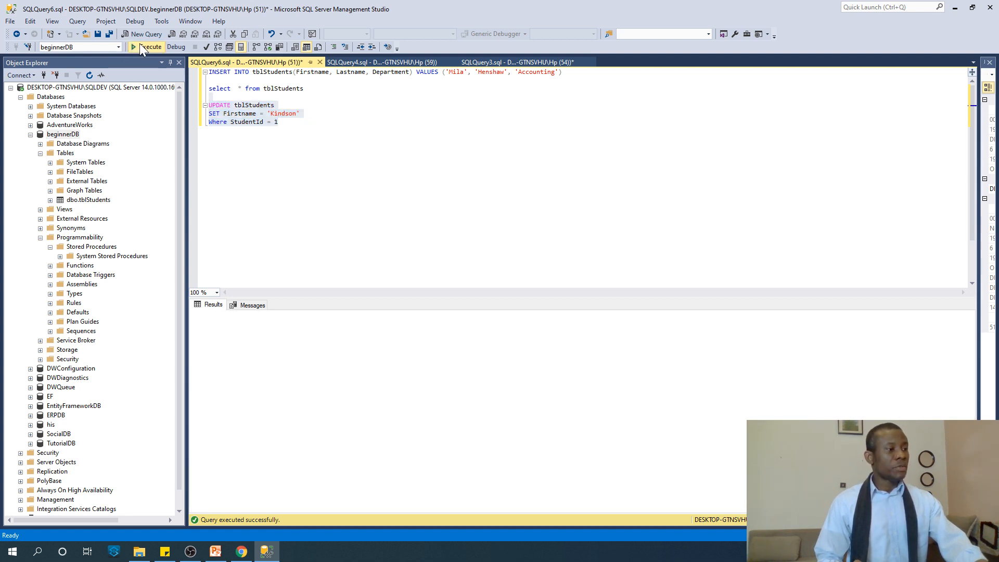
{"action": "left_click", "coordinate": [147, 47]}
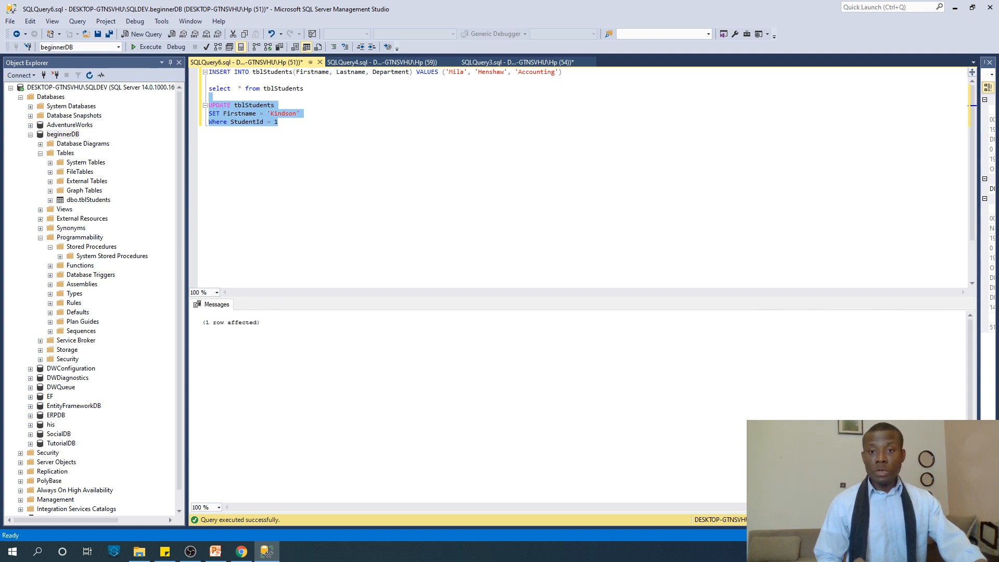
Step: Rerun the select-all listing to confirm only StudentId 1 is Kindson
{"action": "double_click", "coordinate": [282, 88]}
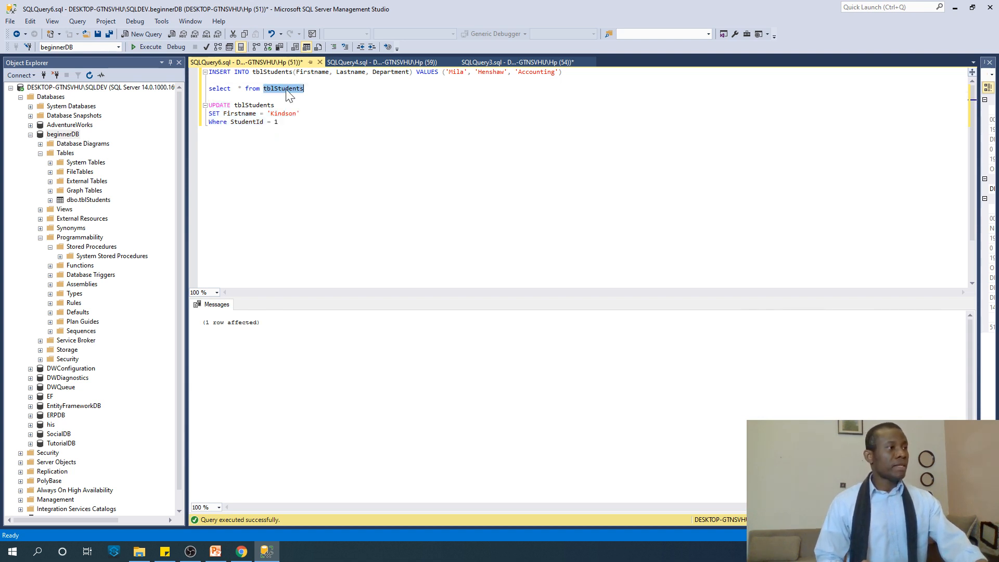
{"action": "left_click", "coordinate": [147, 33]}
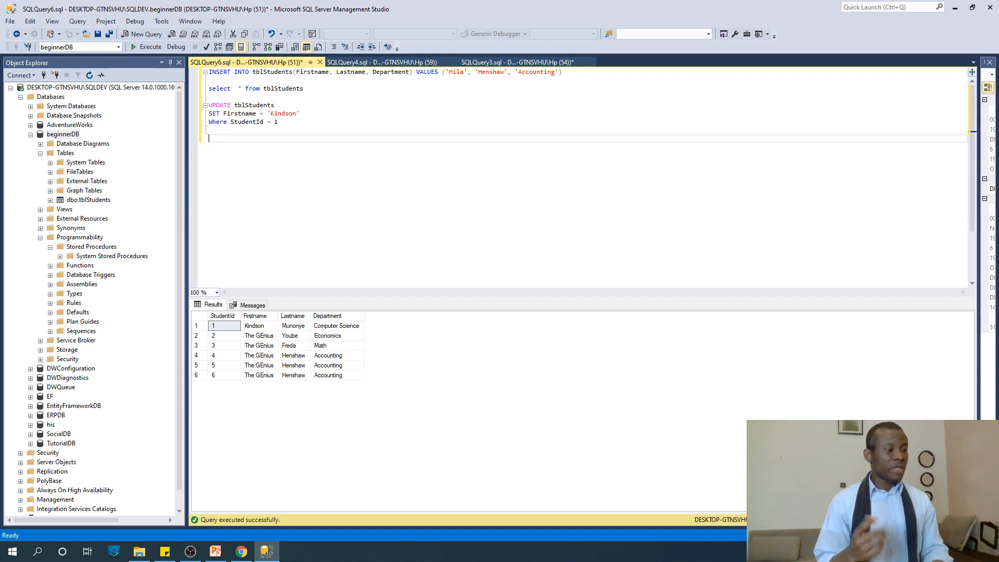
Step: Run DELETE FROM tblStudents WHERE StudentId = 1, removing one row
{"action": "type", "text": "D"}
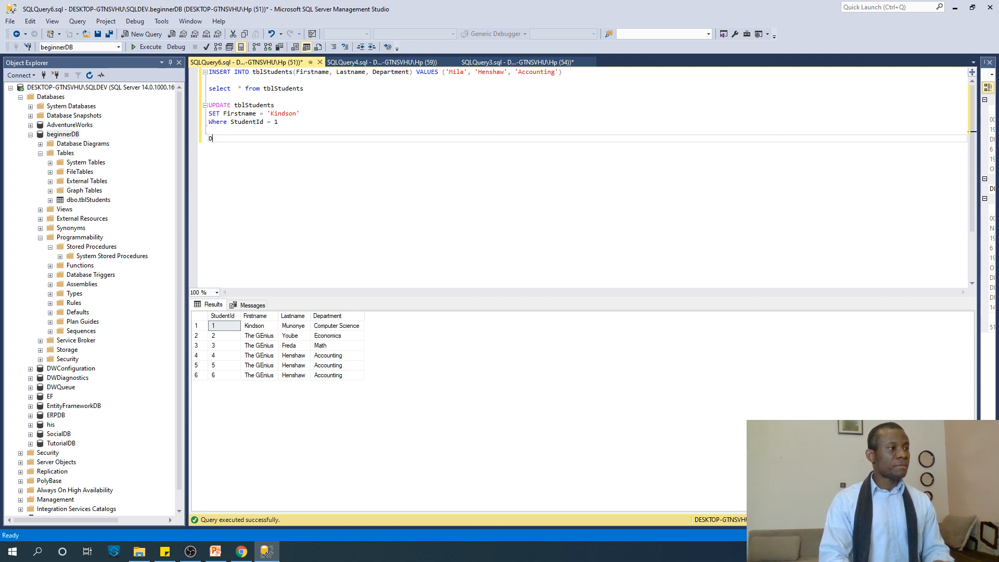
{"action": "type", "text": "ELETE"}
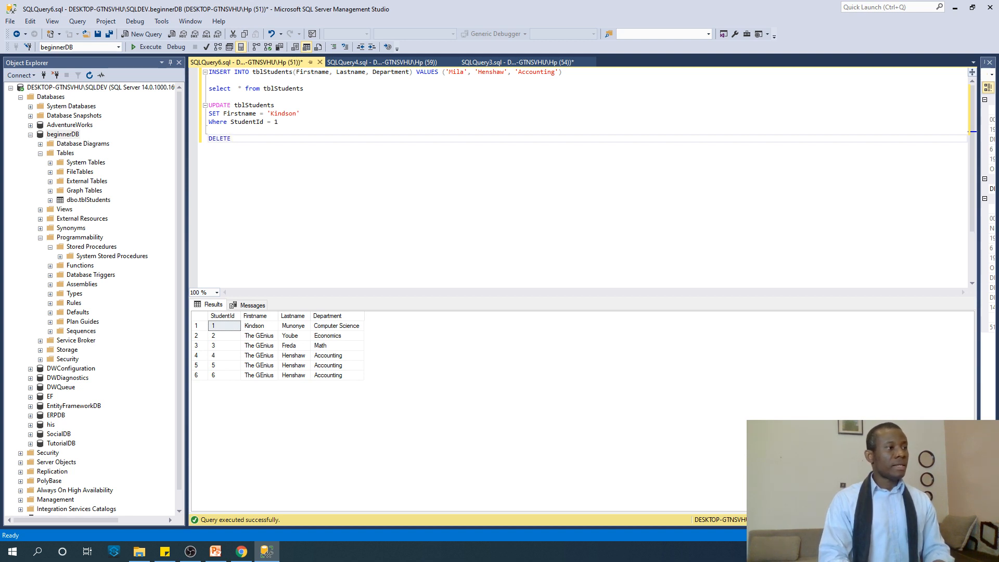
{"action": "type", "text": "from"}
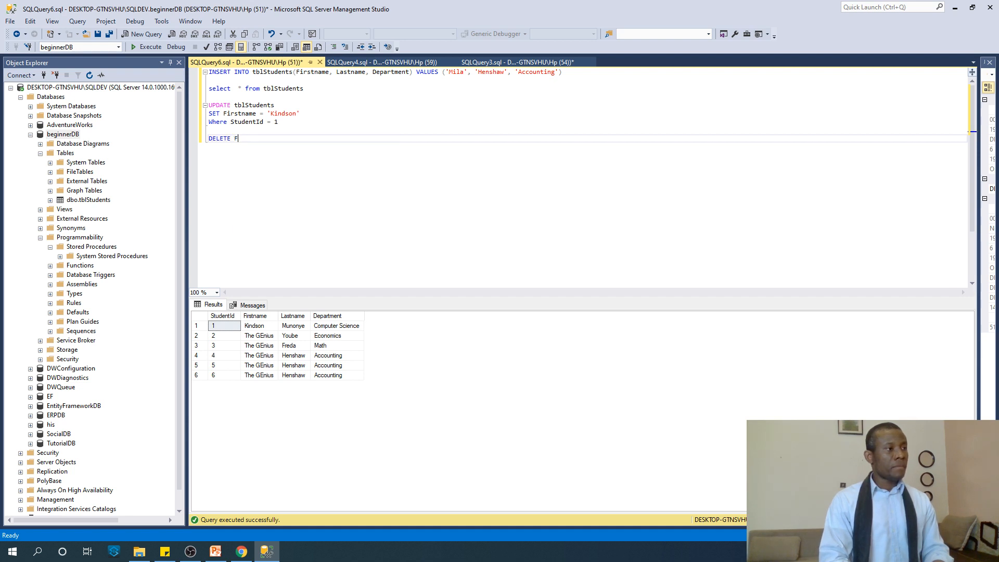
{"action": "type", "text": "ROM tblStudents"}
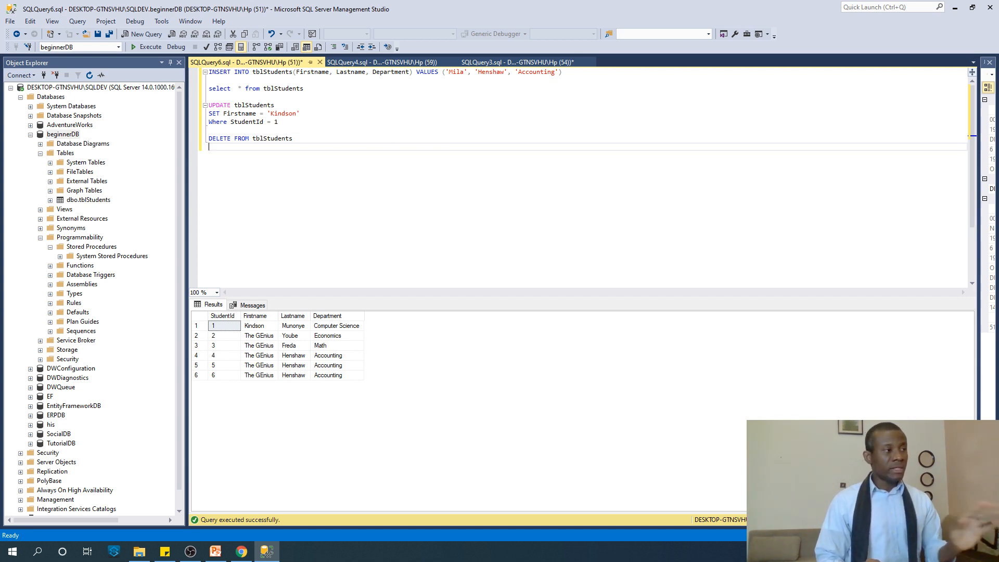
{"action": "type", "text": "WHERE StudentId = 1"}
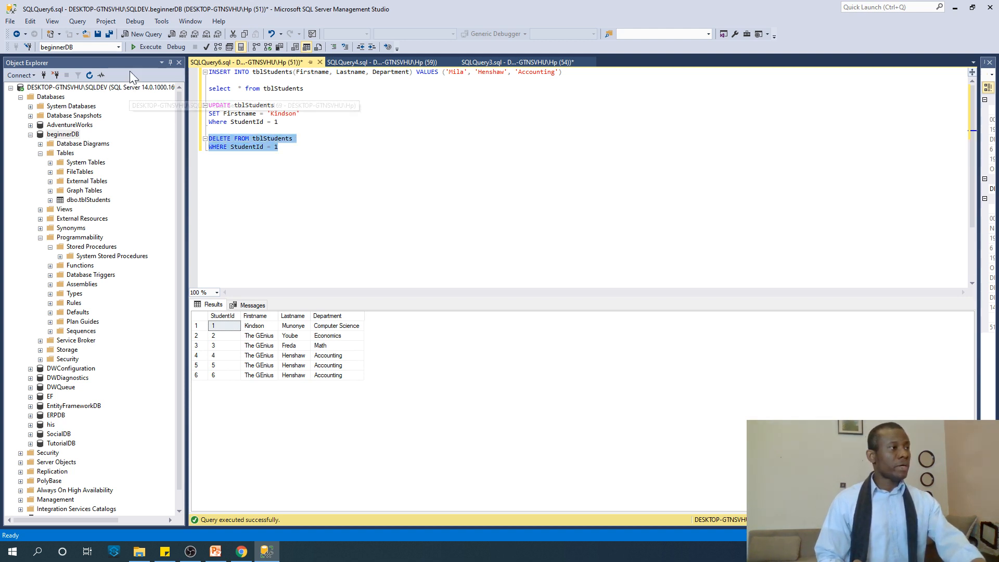
{"action": "left_click", "coordinate": [150, 47]}
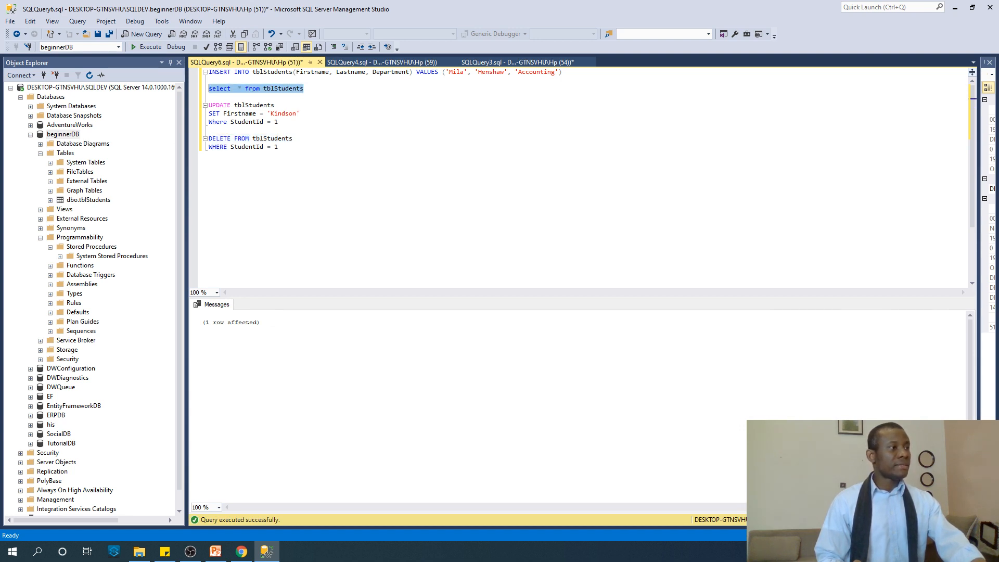
Step: Rerun SELECT * FROM tblStudents to list the five remaining students, StudentId 2 through 6
{"action": "left_click", "coordinate": [150, 47]}
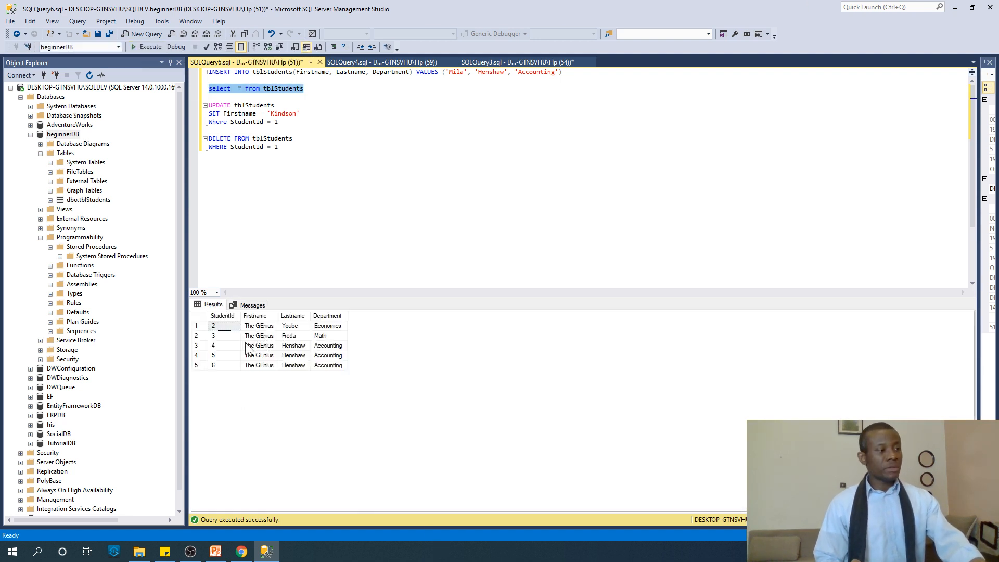
{"action": "mouse_move", "coordinate": [236, 341]}
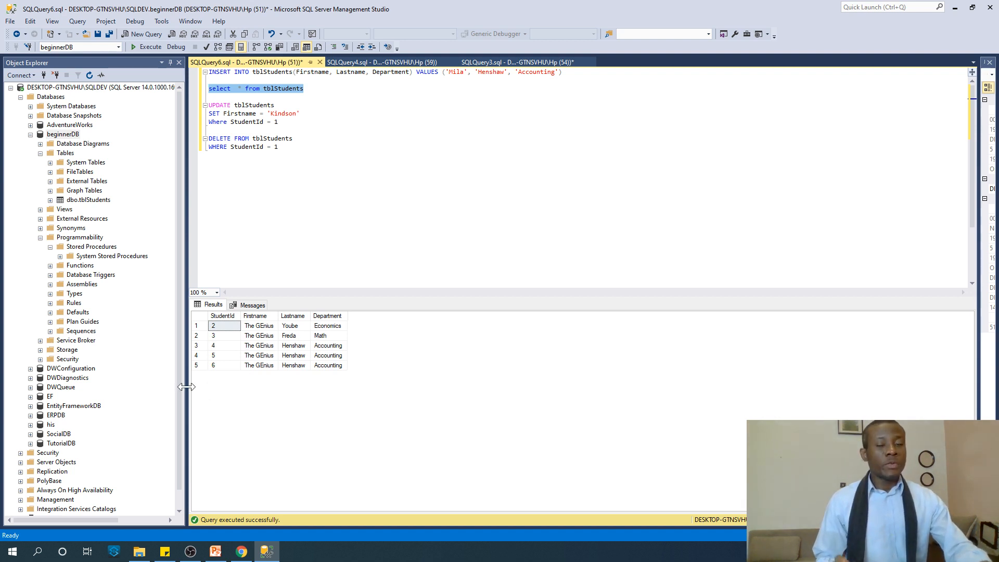
{"action": "mouse_move", "coordinate": [187, 393]}
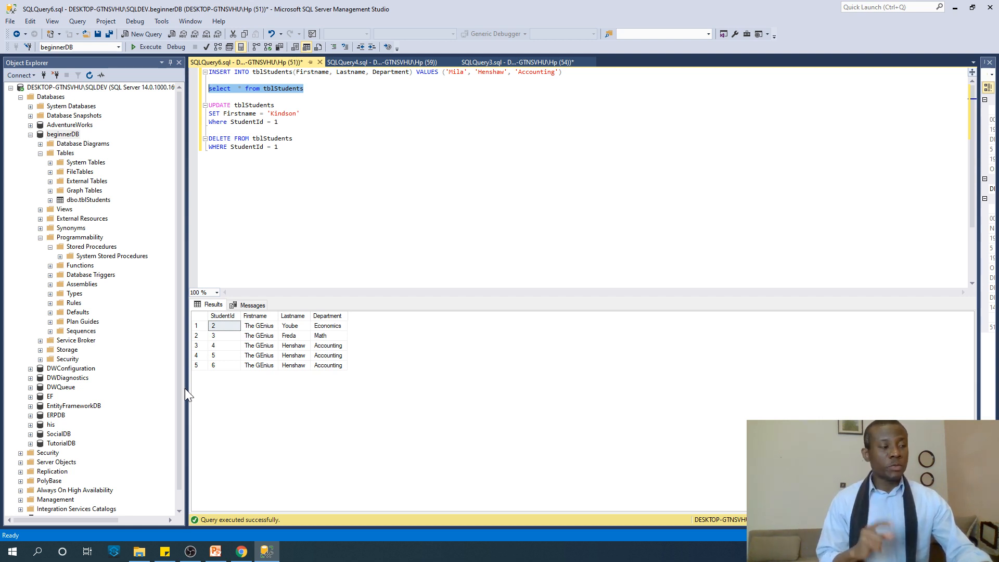
{"action": "mouse_move", "coordinate": [94, 426]}
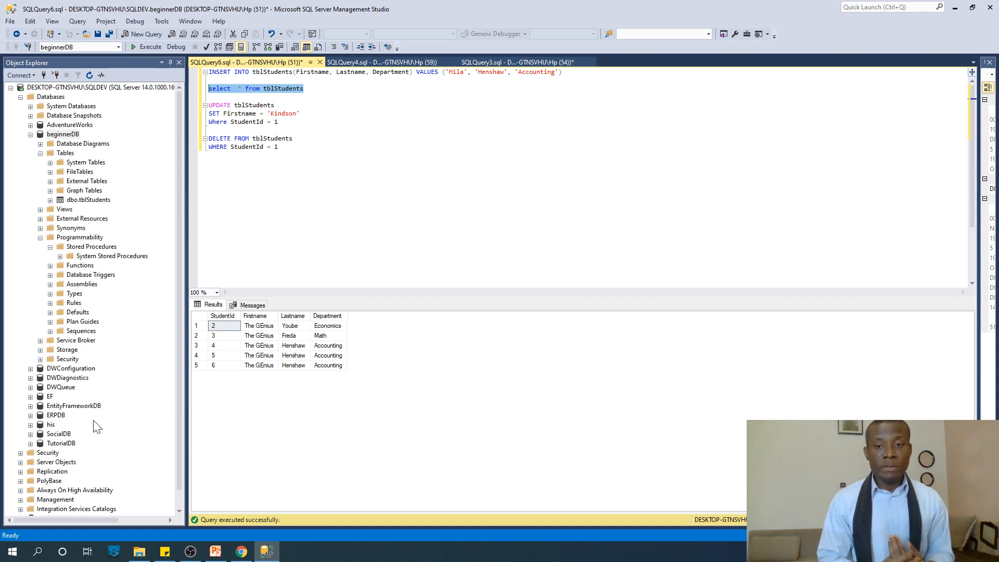